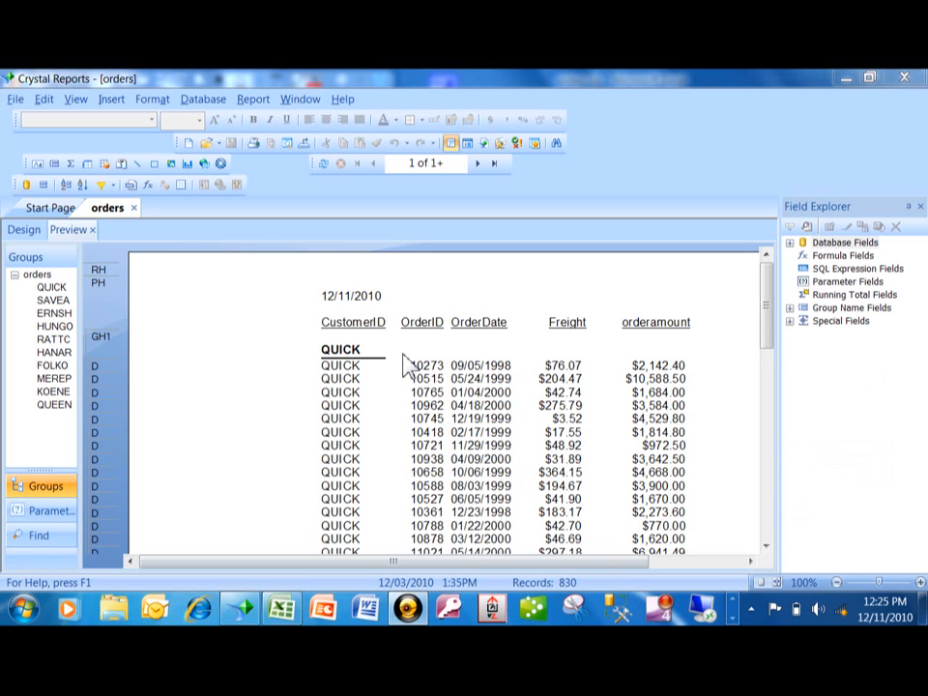
pyautogui.moveTo(363, 377)
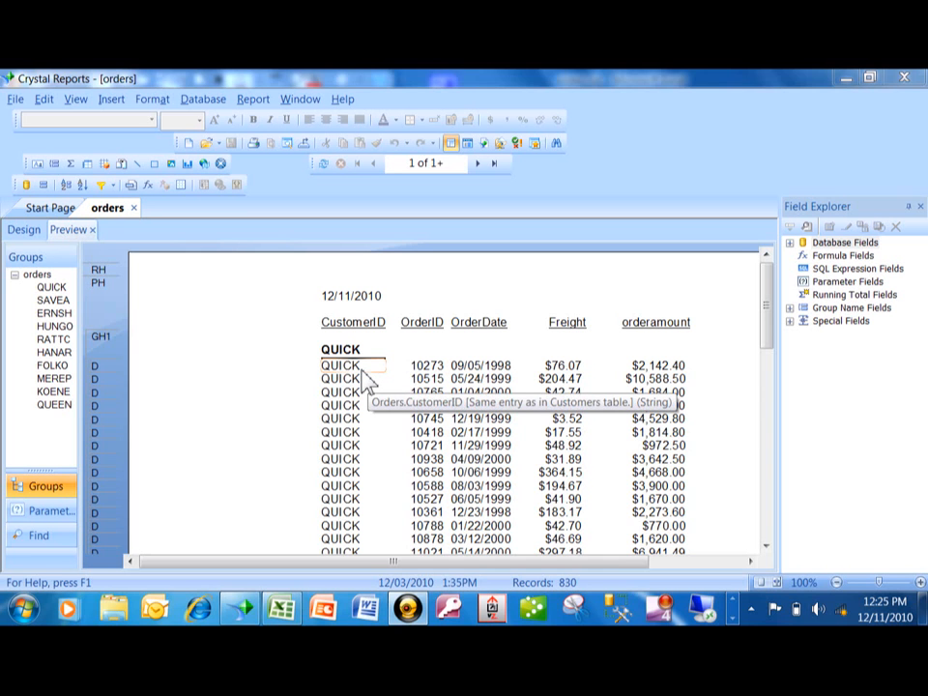
pyautogui.moveTo(425, 377)
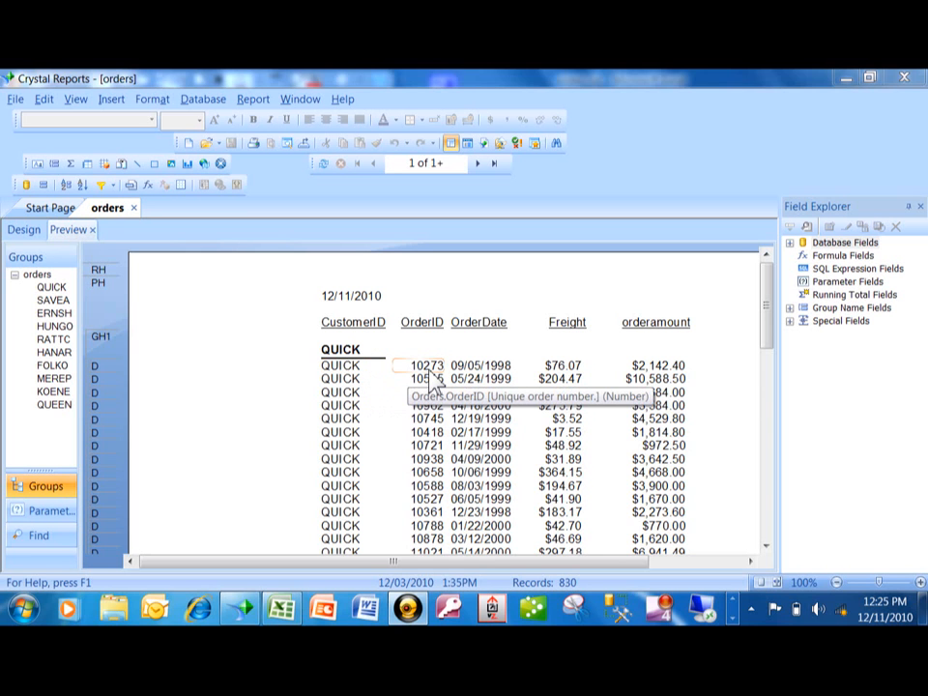
pyautogui.moveTo(462, 392)
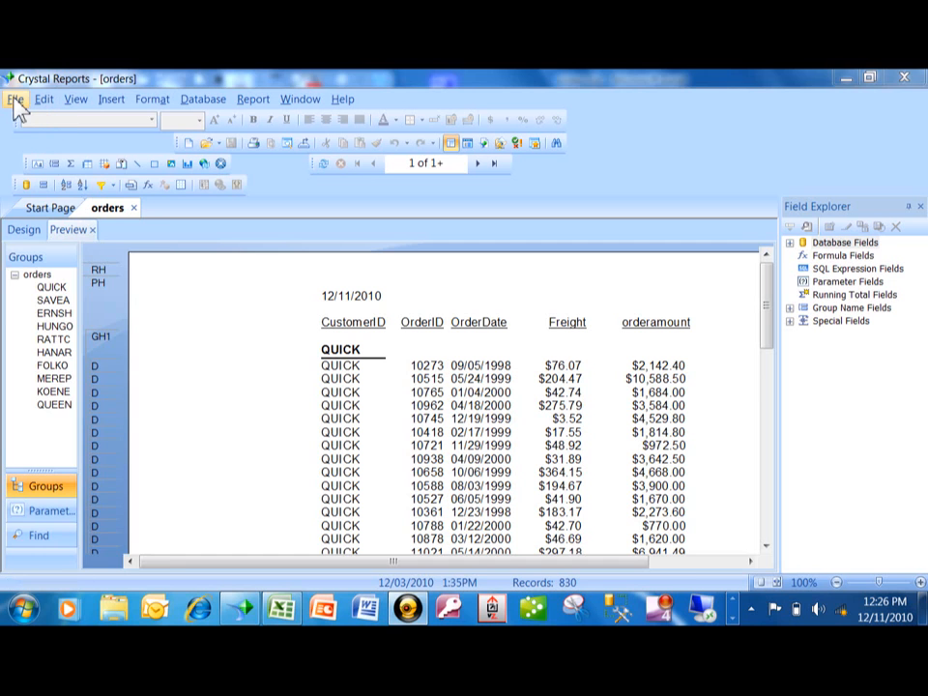
# Step: Open orders details.rpt from the recent files list into Preview
pyautogui.click(16, 98)
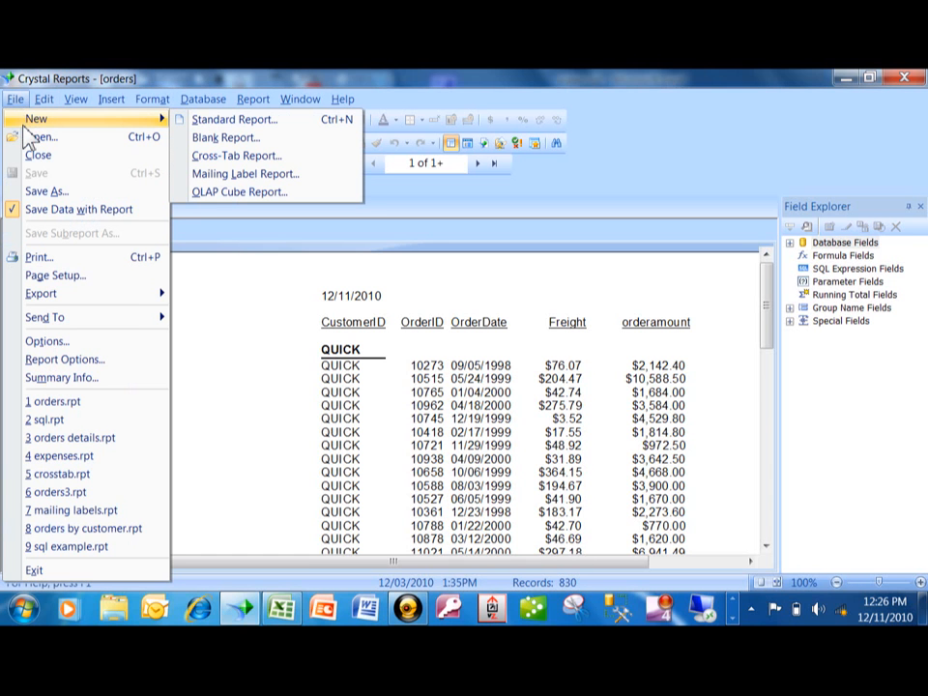
pyautogui.moveTo(72, 438)
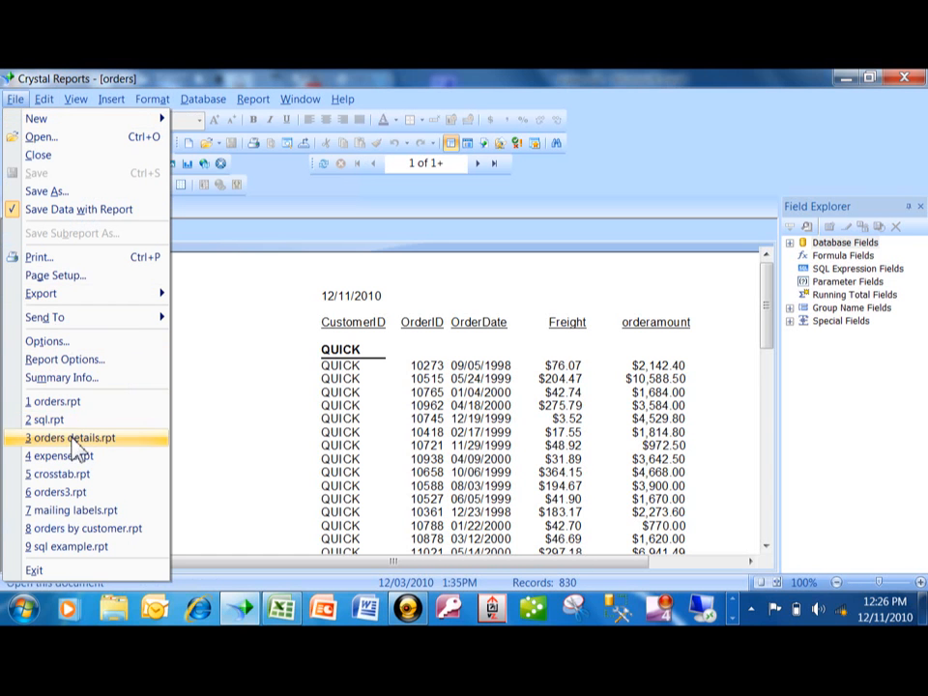
pyautogui.moveTo(75, 450)
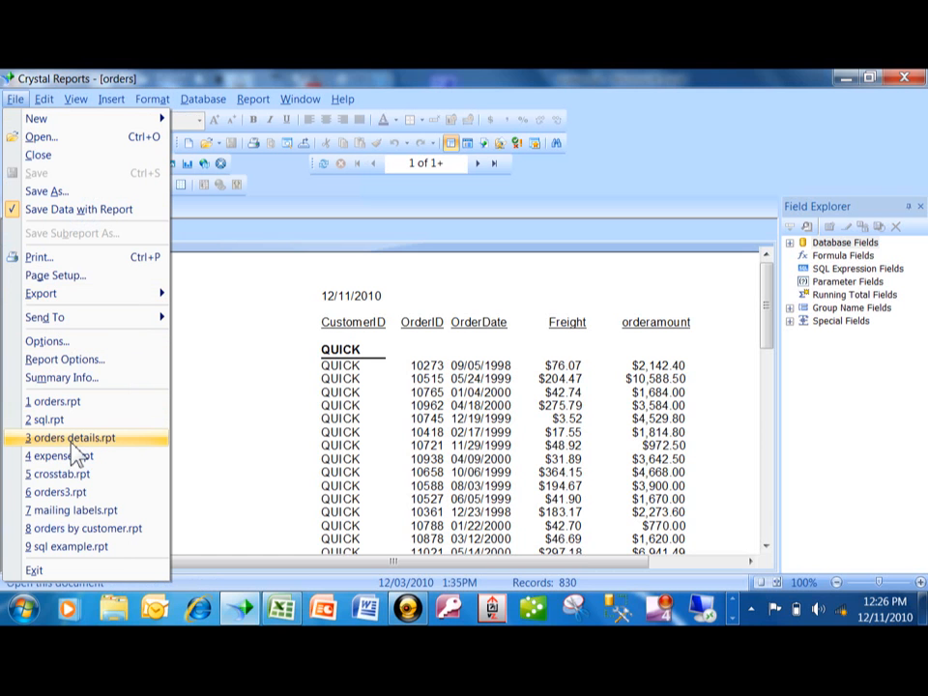
pyautogui.click(69, 438)
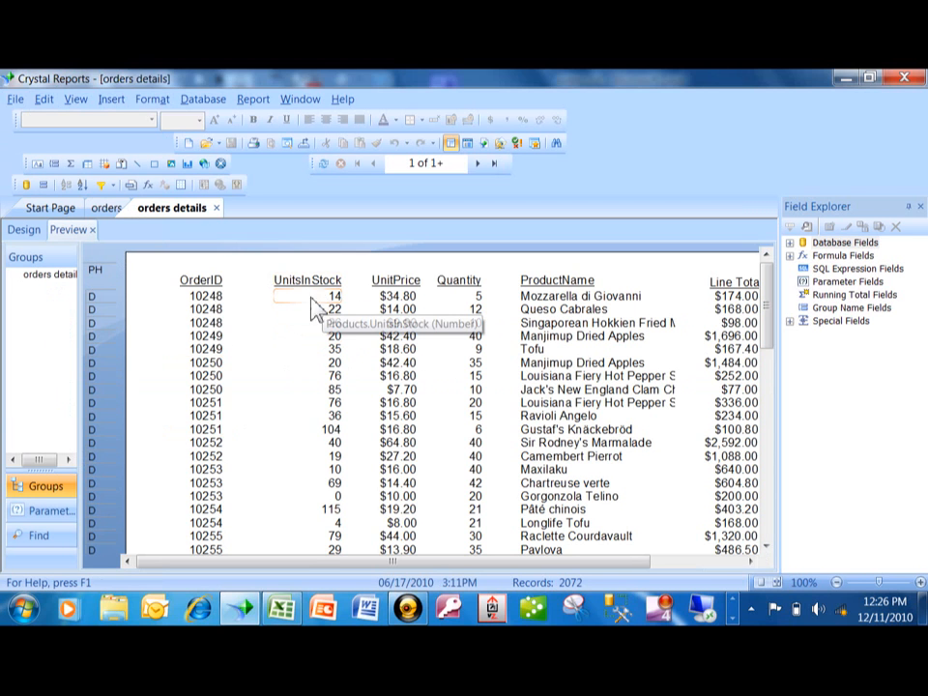
pyautogui.moveTo(212, 310)
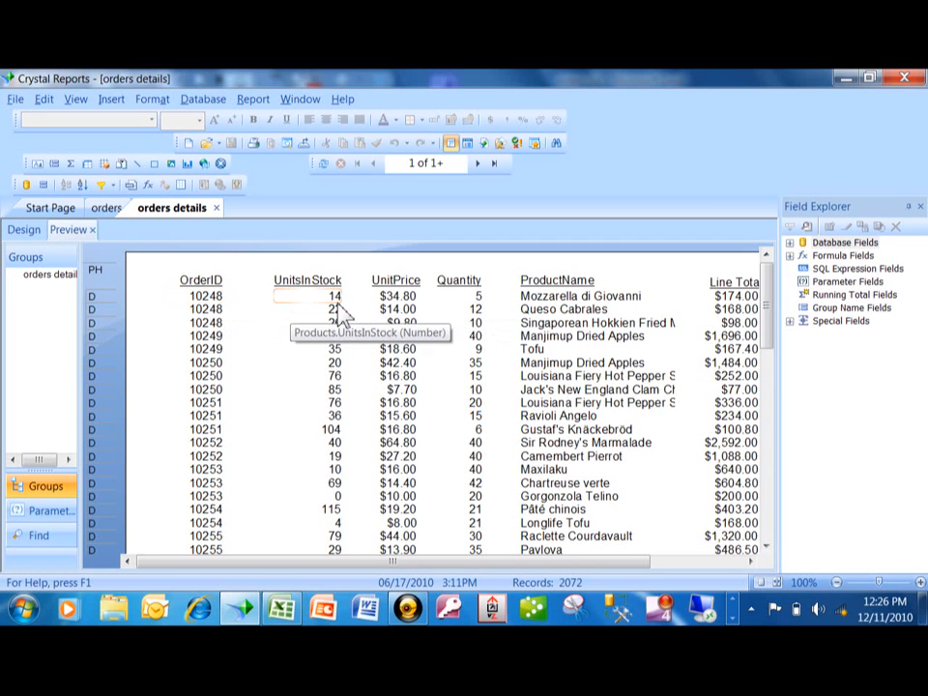
pyautogui.moveTo(503, 319)
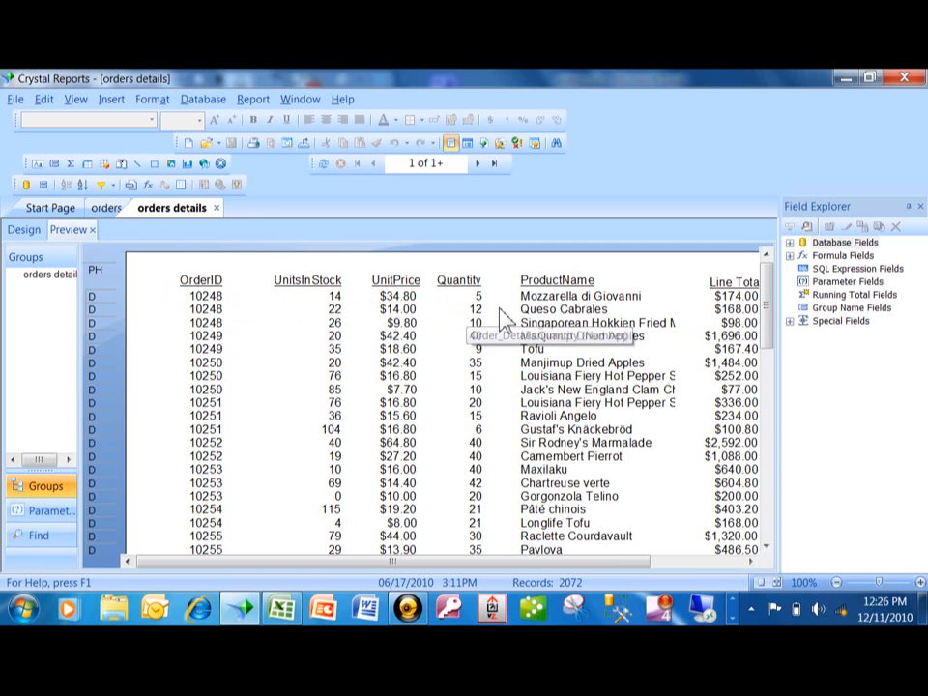
pyautogui.moveTo(704, 295)
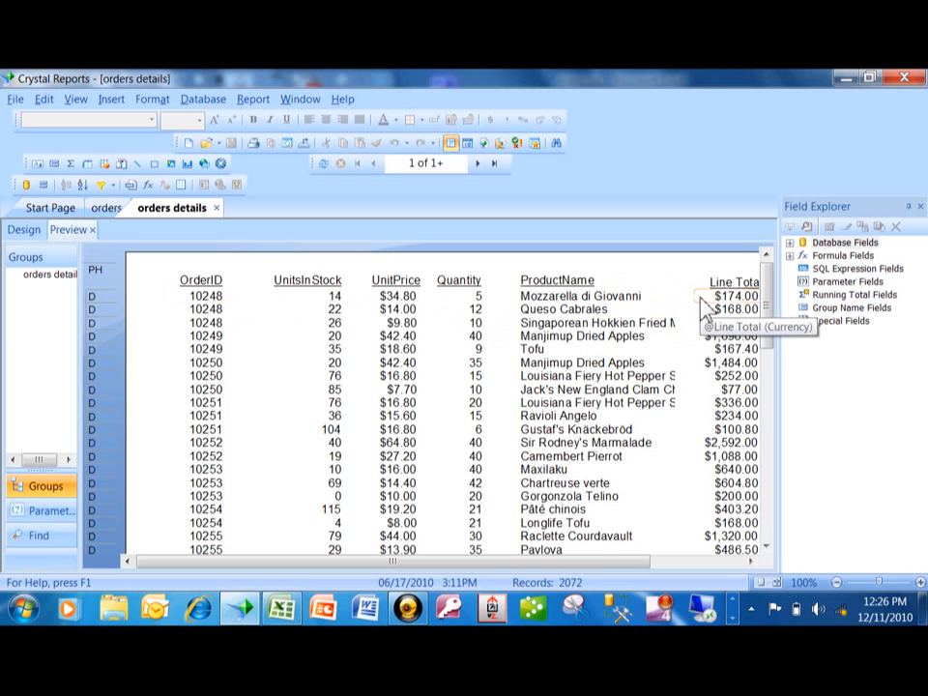
pyautogui.moveTo(200, 308)
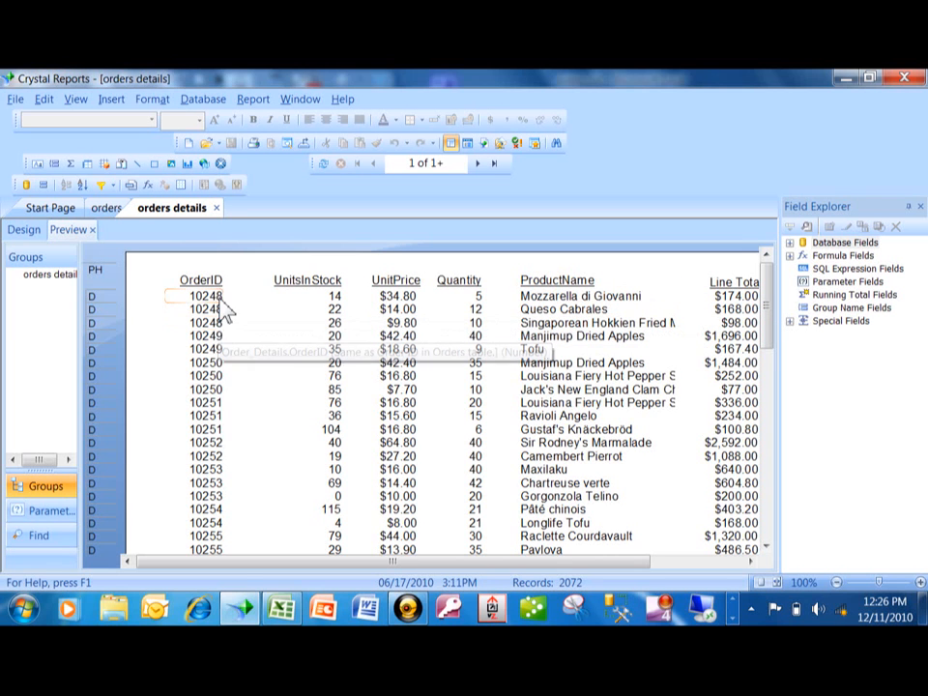
pyautogui.moveTo(224, 319)
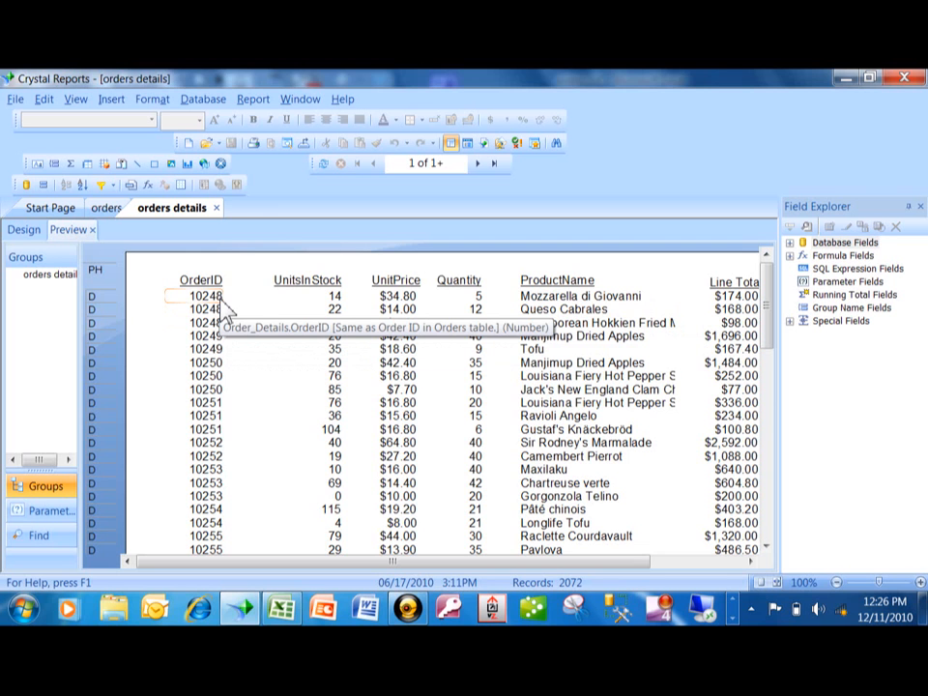
pyautogui.moveTo(250, 327)
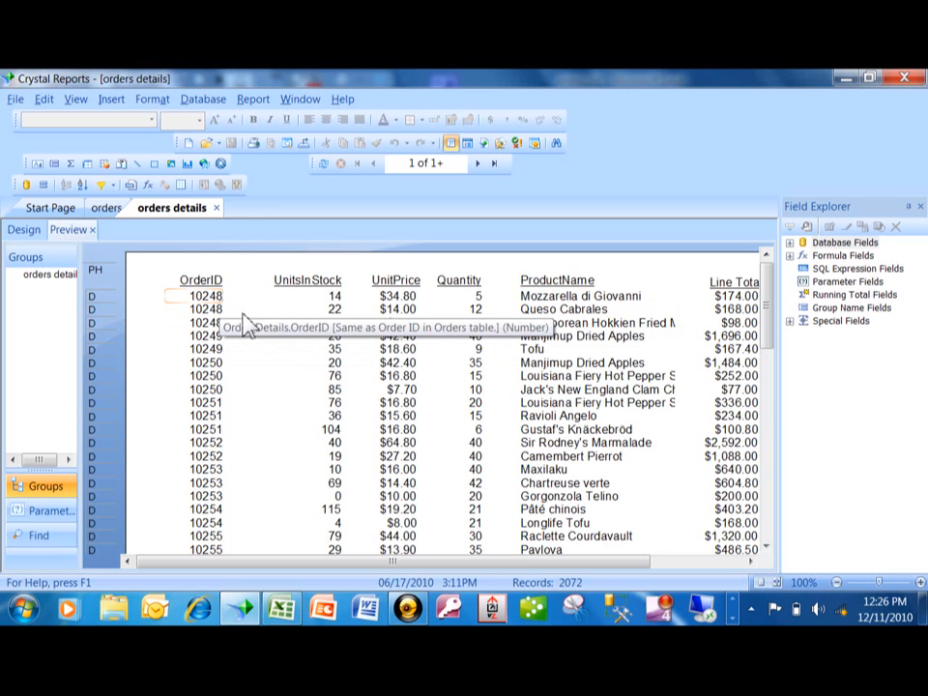
pyautogui.moveTo(305, 365)
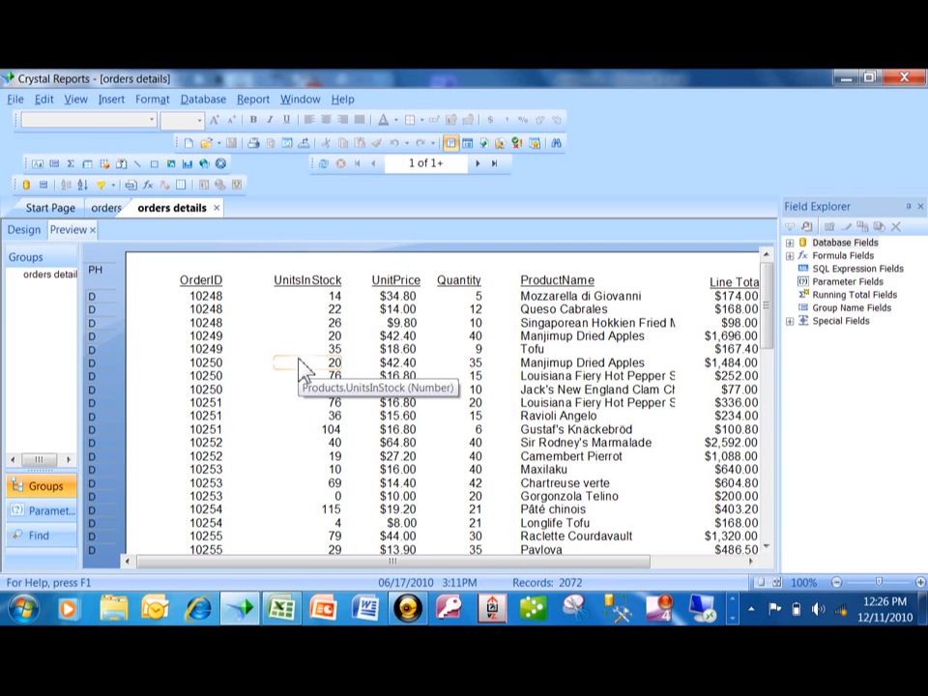
pyautogui.moveTo(208, 309)
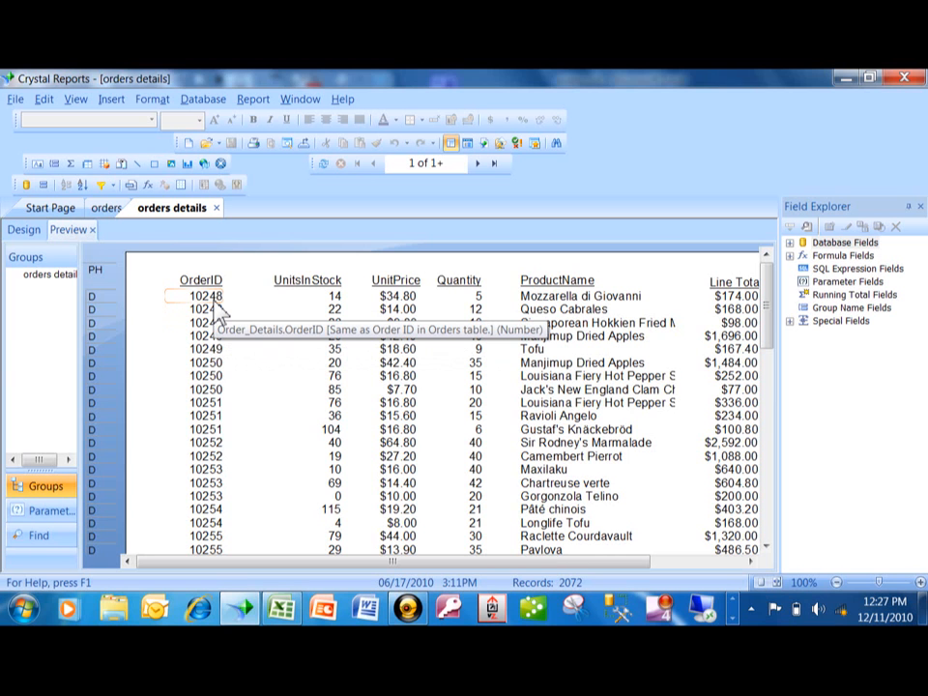
pyautogui.moveTo(218, 218)
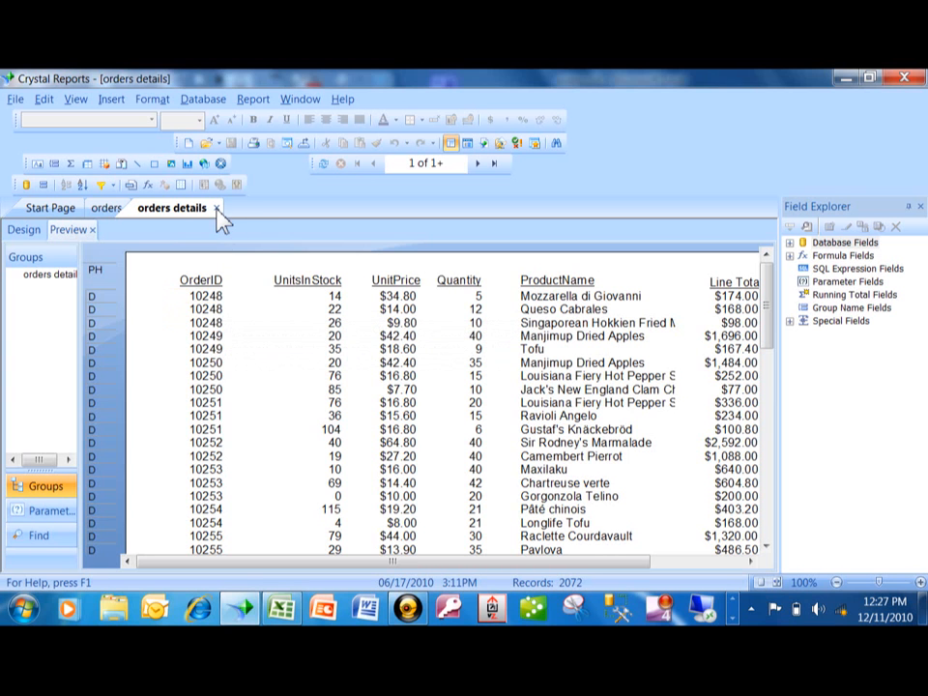
# Step: Close orders details.rpt and return to the orders report's Design layout
pyautogui.click(106, 207)
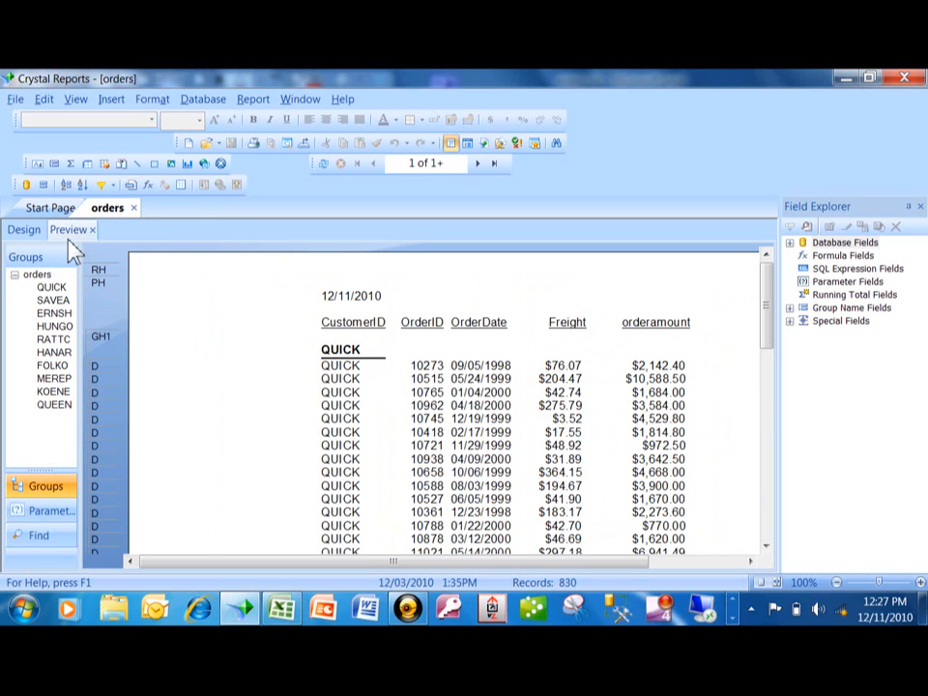
pyautogui.click(23, 230)
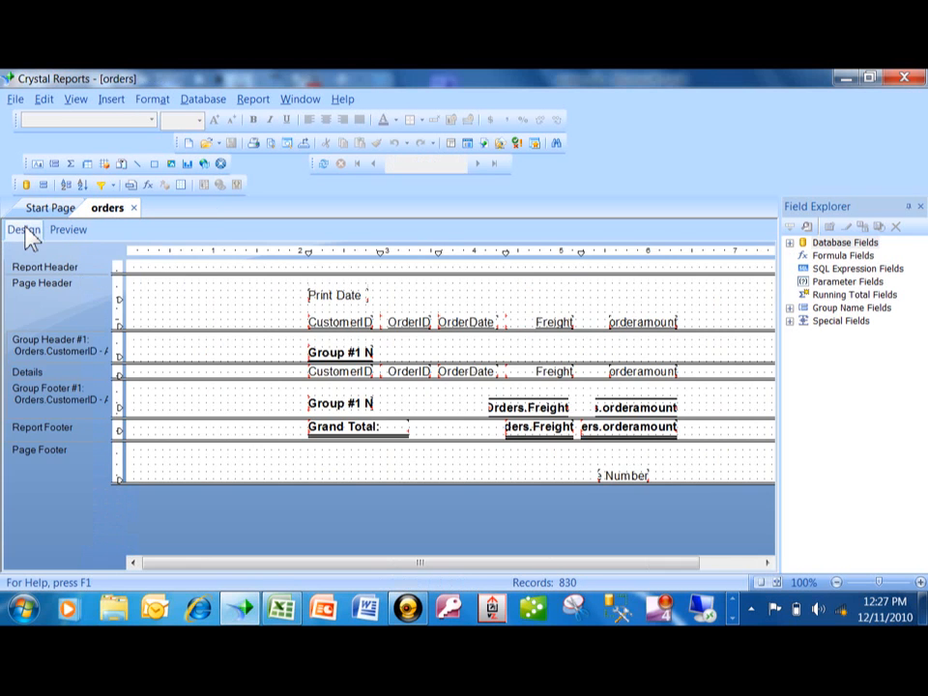
pyautogui.moveTo(230, 406)
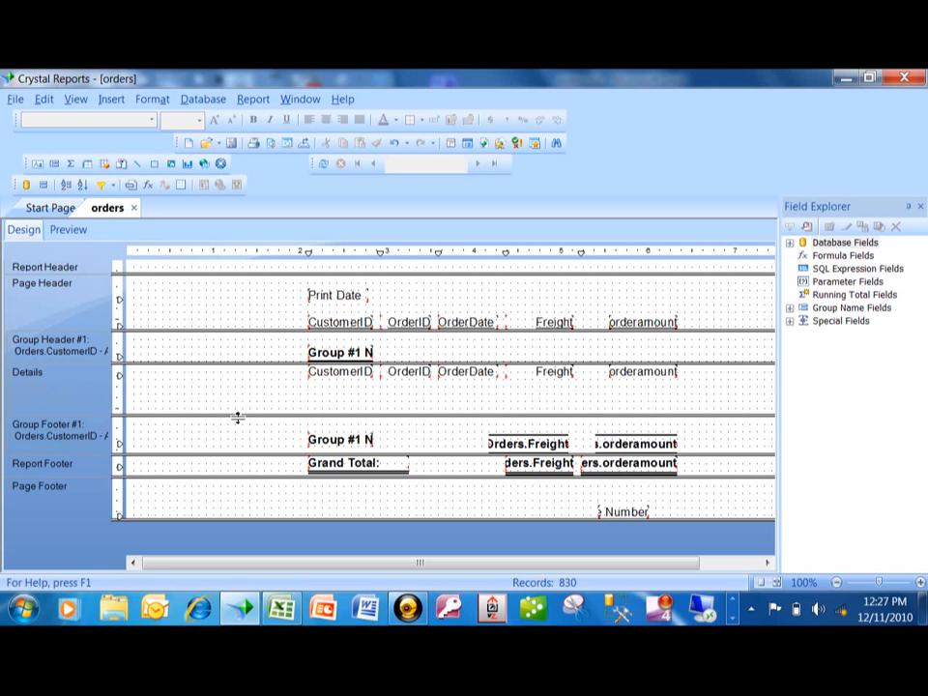
pyautogui.moveTo(297, 404)
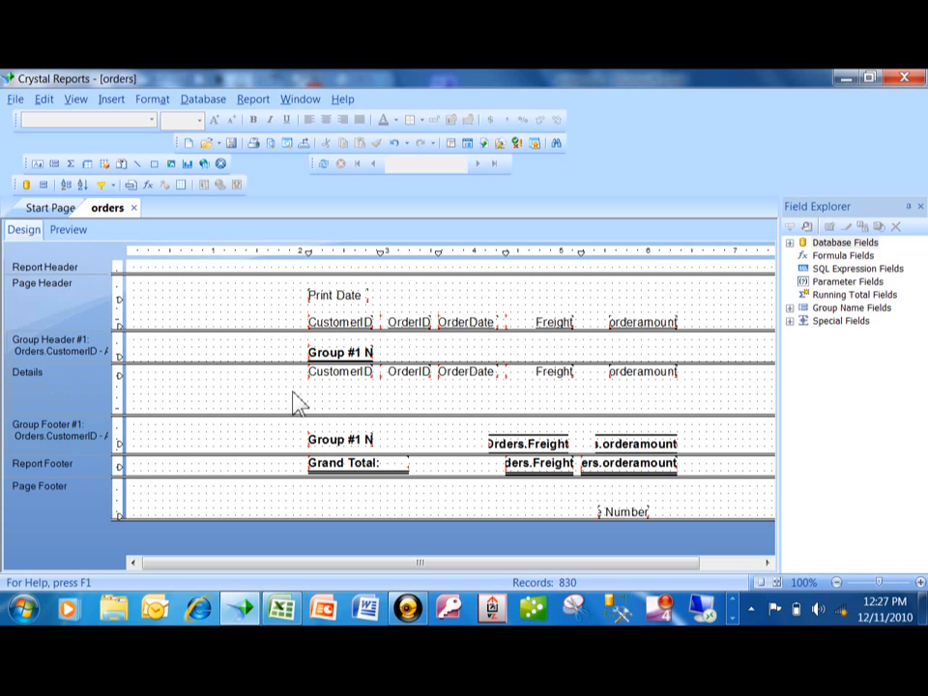
pyautogui.moveTo(365, 404)
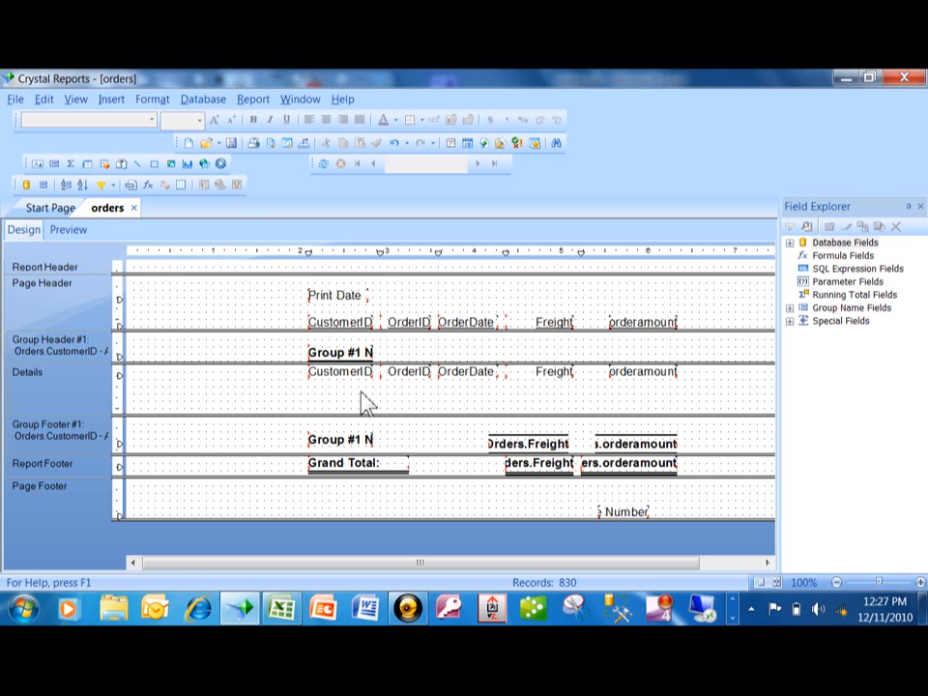
pyautogui.moveTo(181, 120)
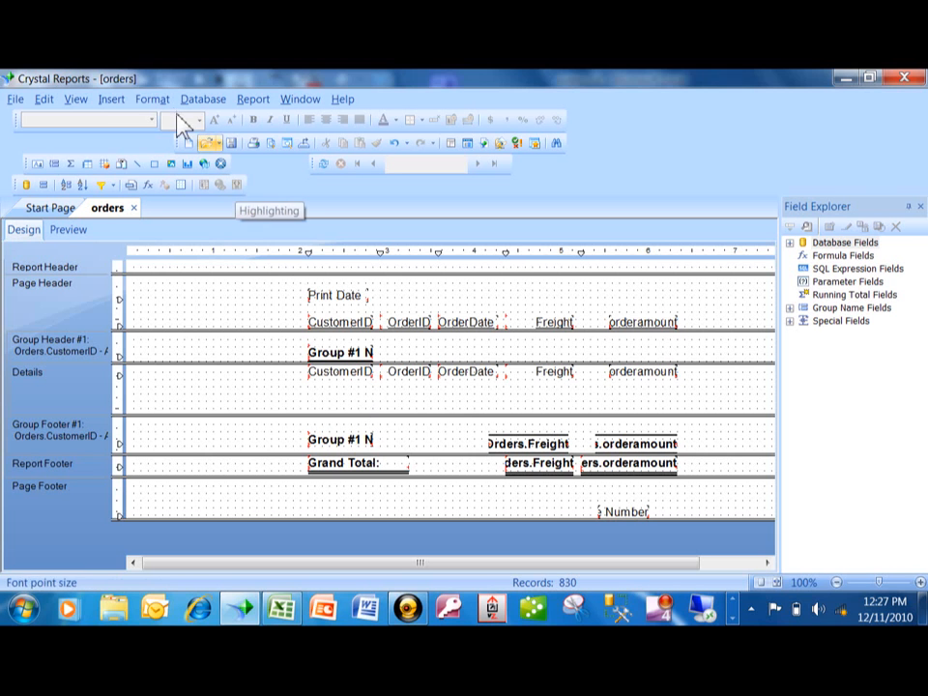
pyautogui.moveTo(111, 99)
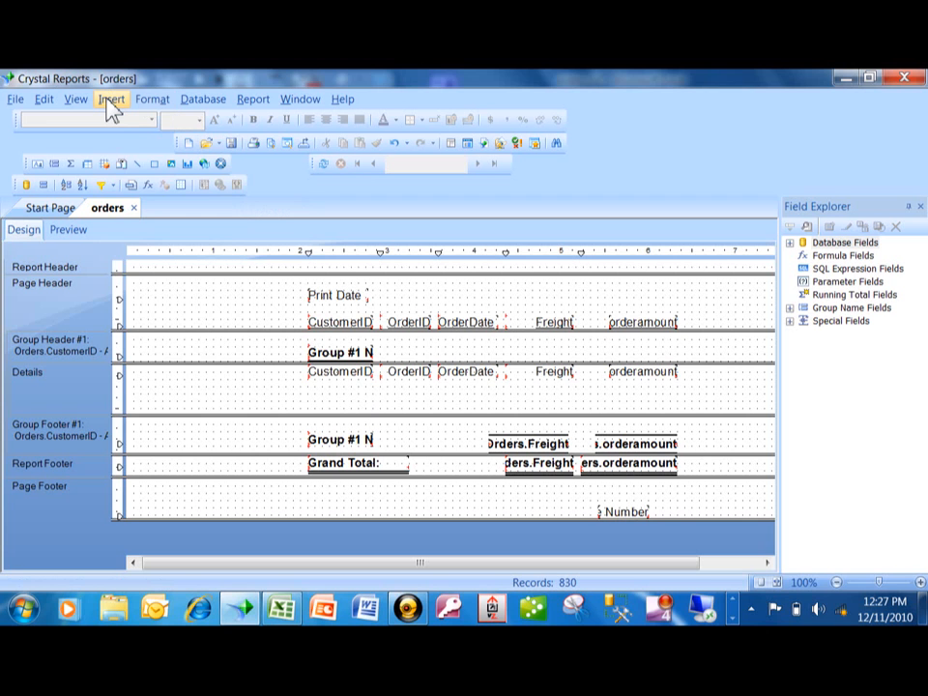
# Step: Begin inserting a subreport set to use an existing report file
pyautogui.click(112, 99)
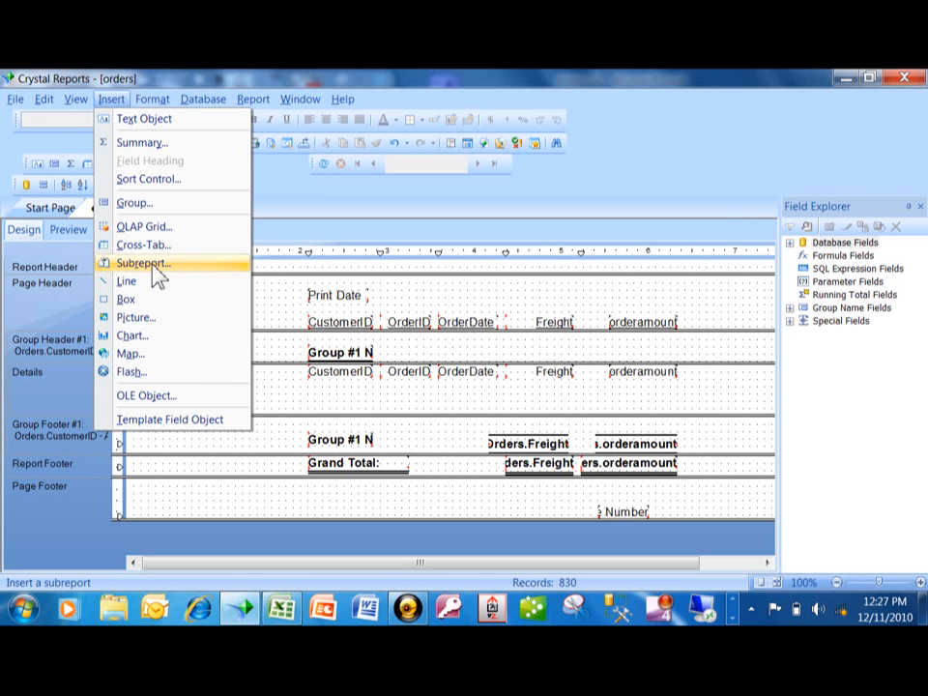
pyautogui.click(143, 263)
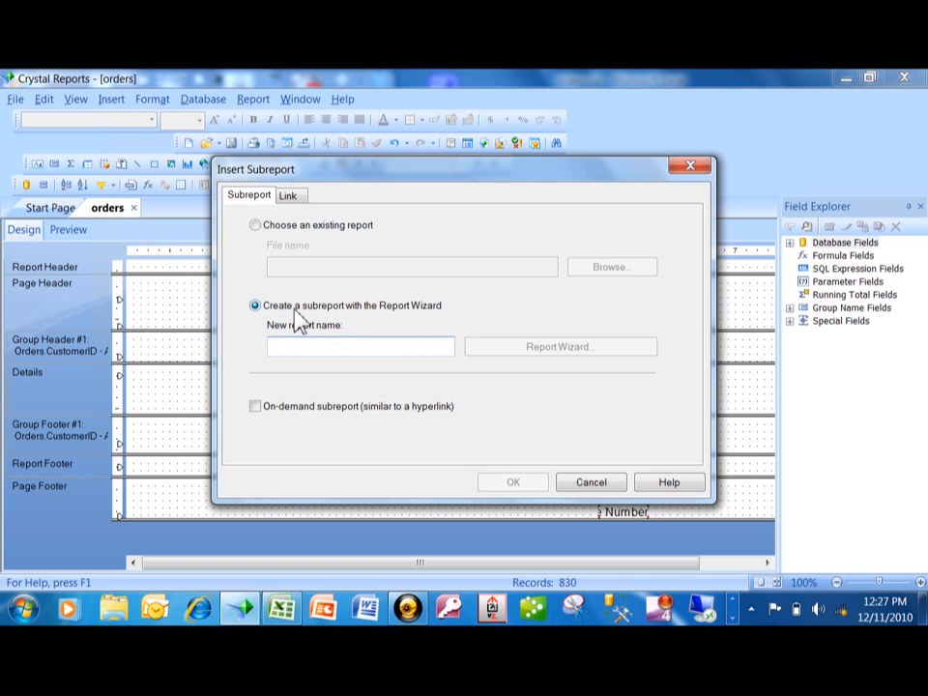
pyautogui.moveTo(340, 327)
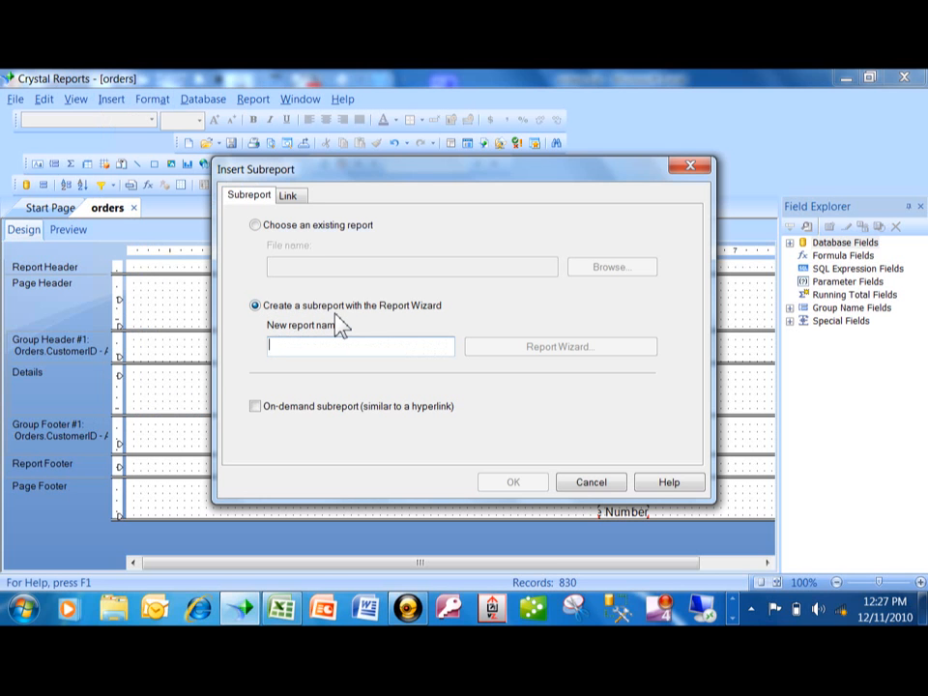
pyautogui.moveTo(302, 240)
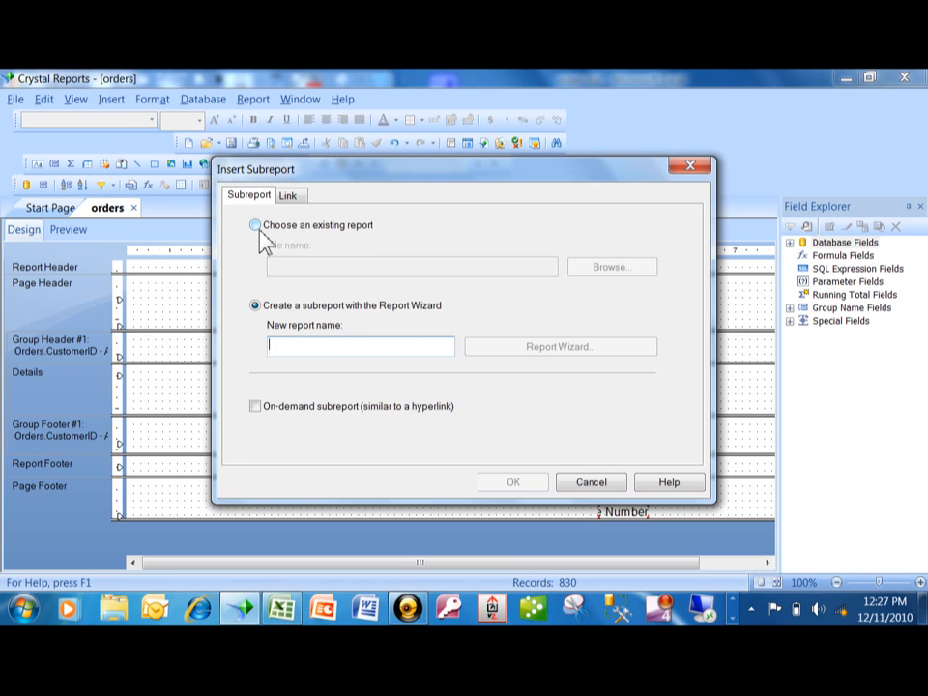
pyautogui.click(255, 224)
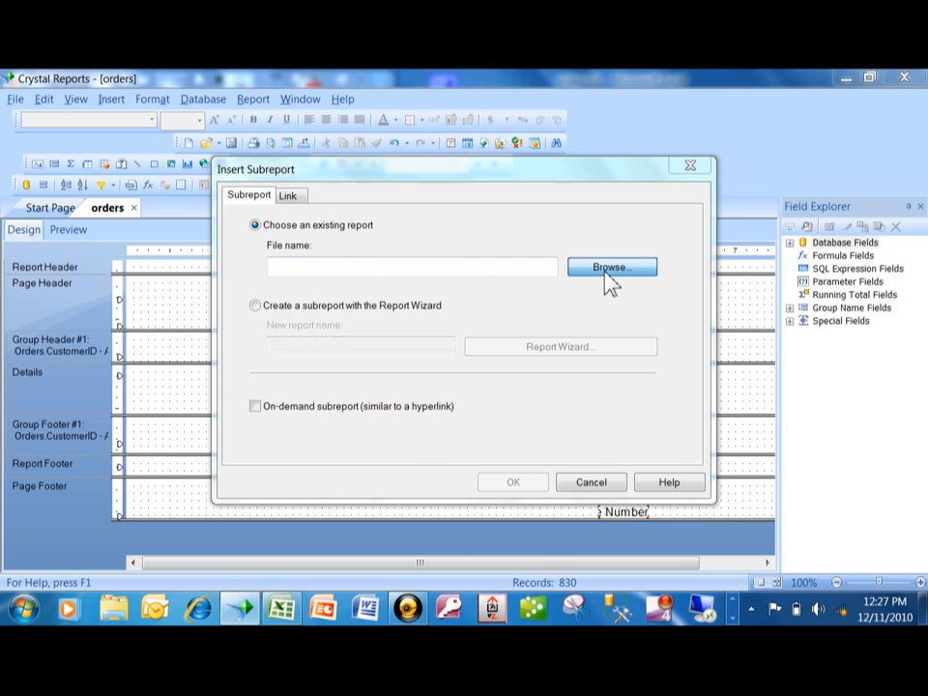
# Step: Browse to orders details.rpt as the subreport source and show its linking options
pyautogui.click(611, 267)
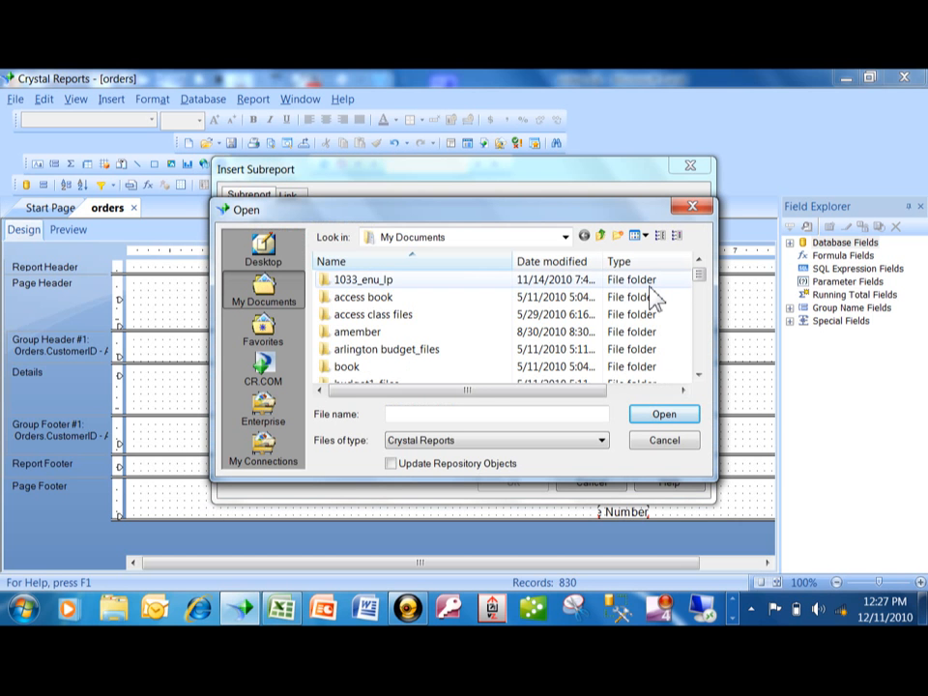
pyautogui.moveTo(686, 290)
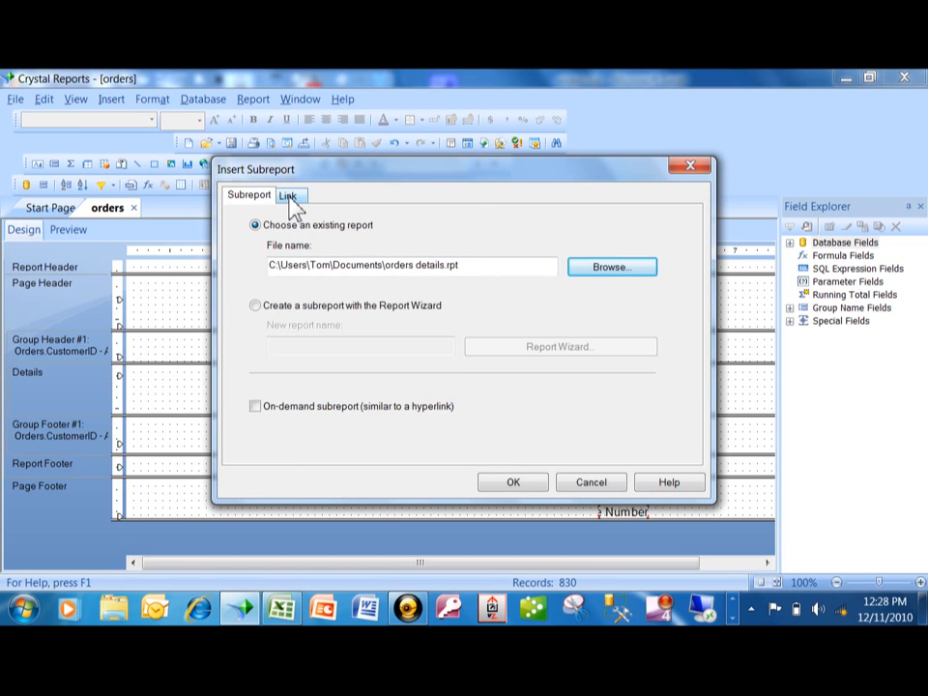
pyautogui.click(290, 194)
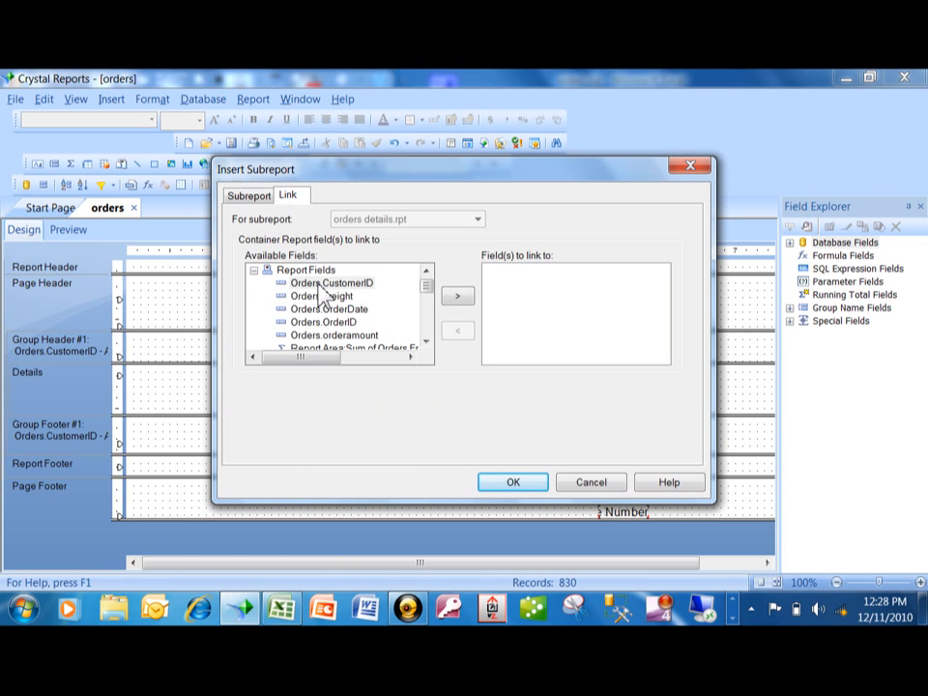
pyautogui.moveTo(353, 353)
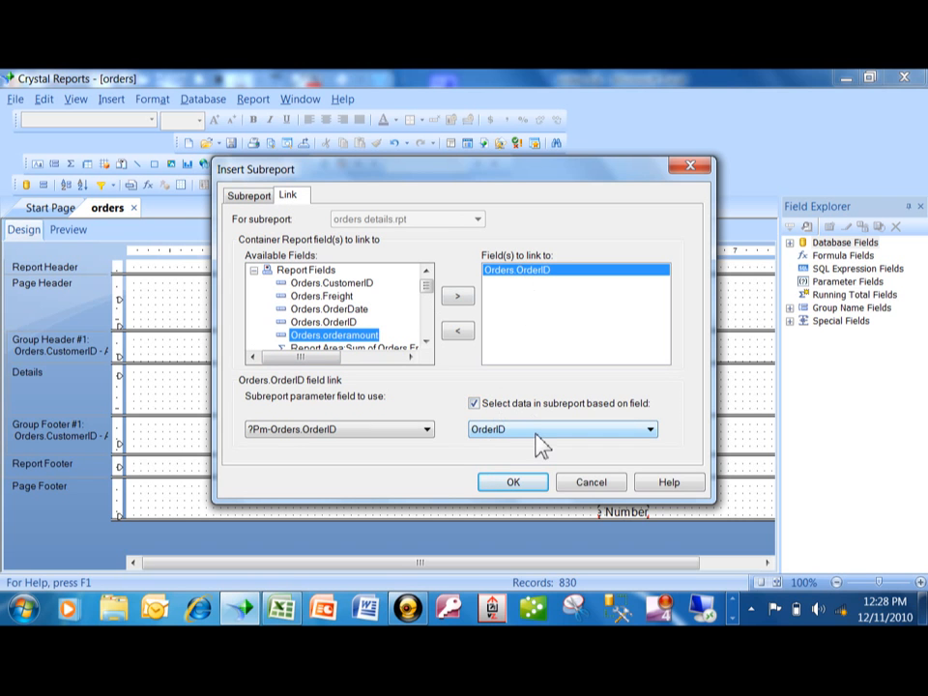
pyautogui.moveTo(506, 447)
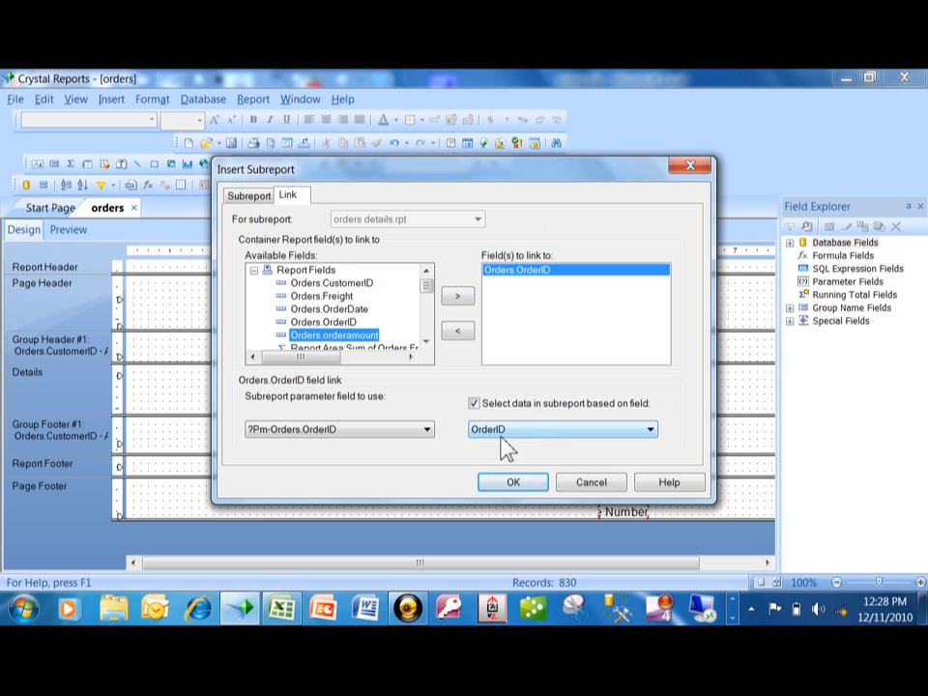
pyautogui.moveTo(641, 448)
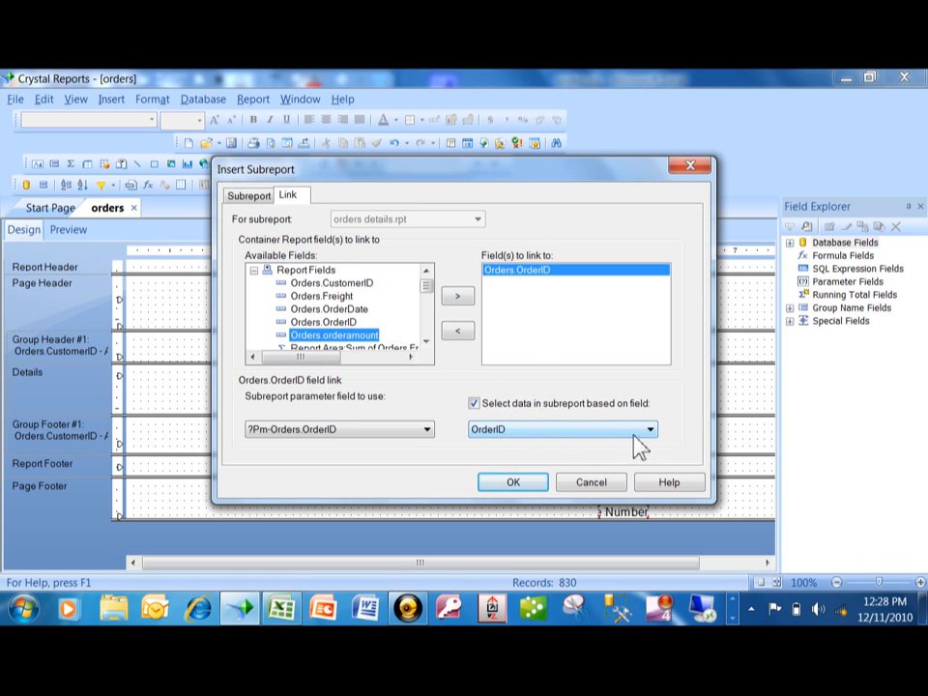
# Step: Link the subreport on OrderID and confirm its insertion
pyautogui.click(649, 429)
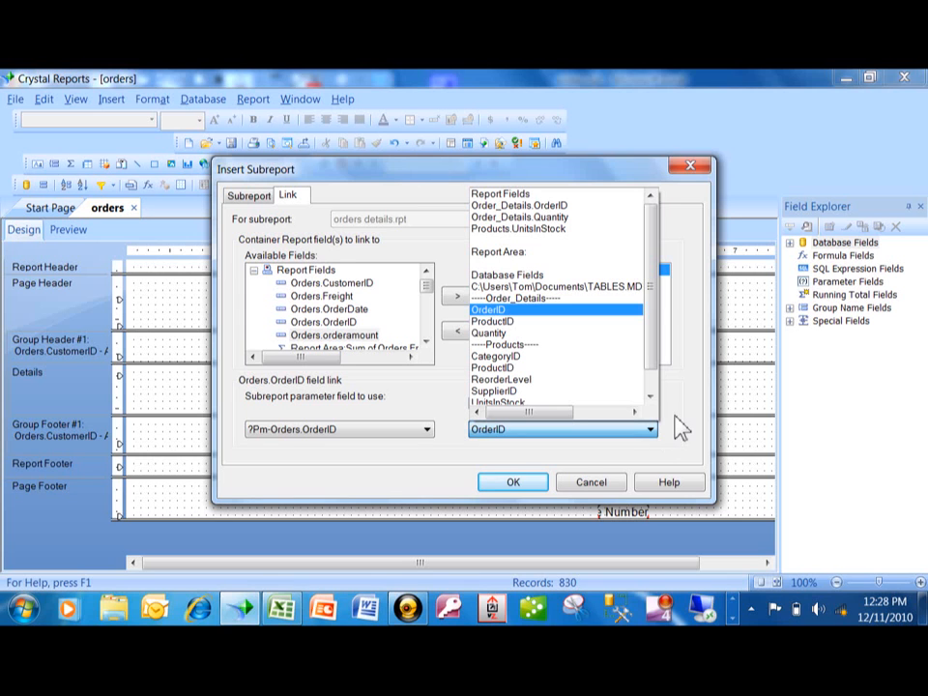
pyautogui.moveTo(544, 319)
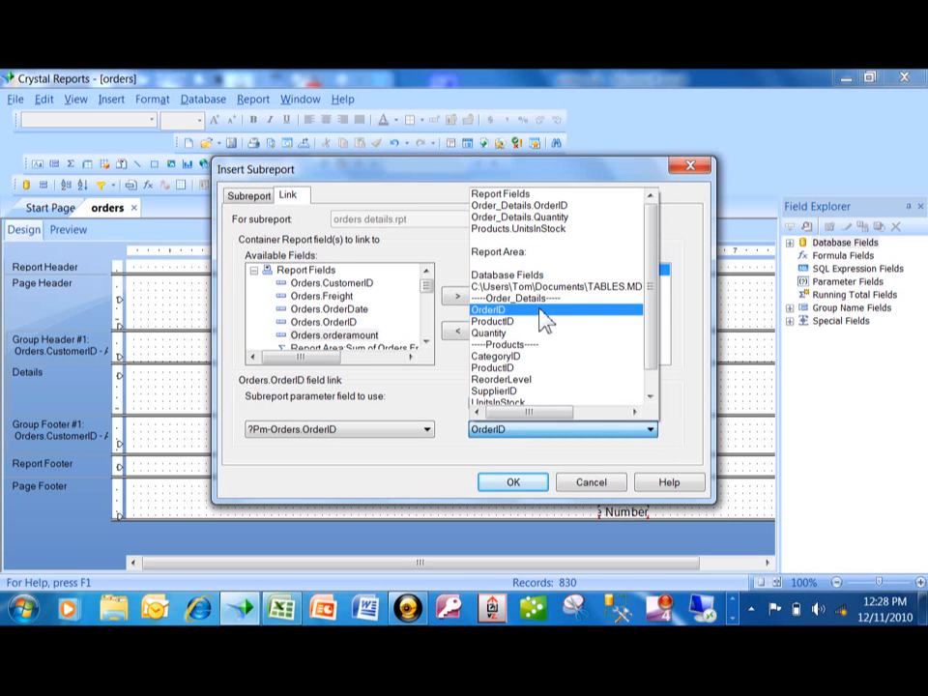
pyautogui.click(457, 295)
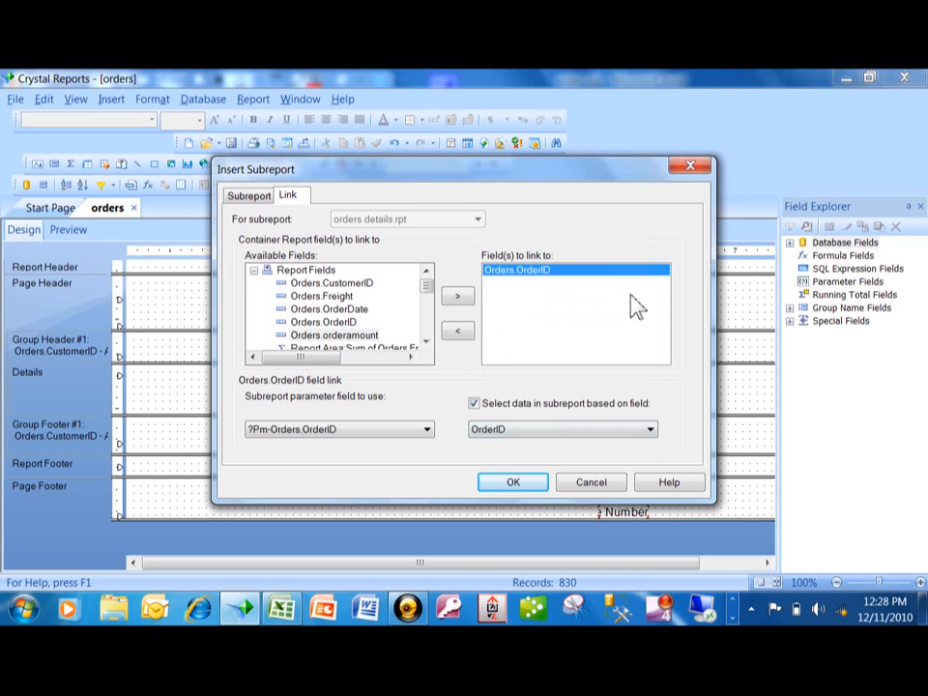
pyautogui.moveTo(577, 365)
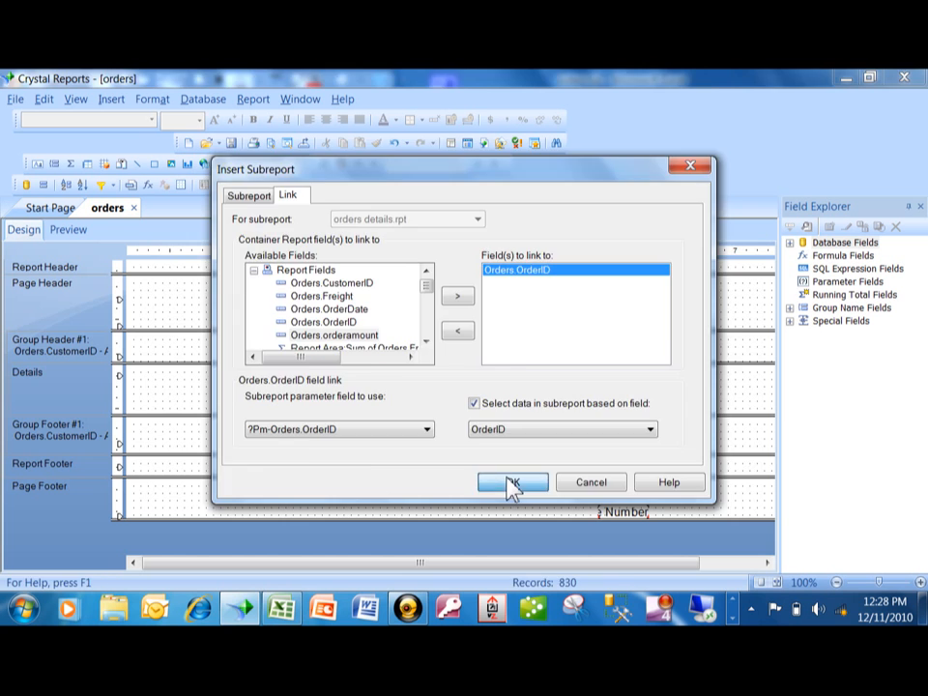
pyautogui.click(511, 482)
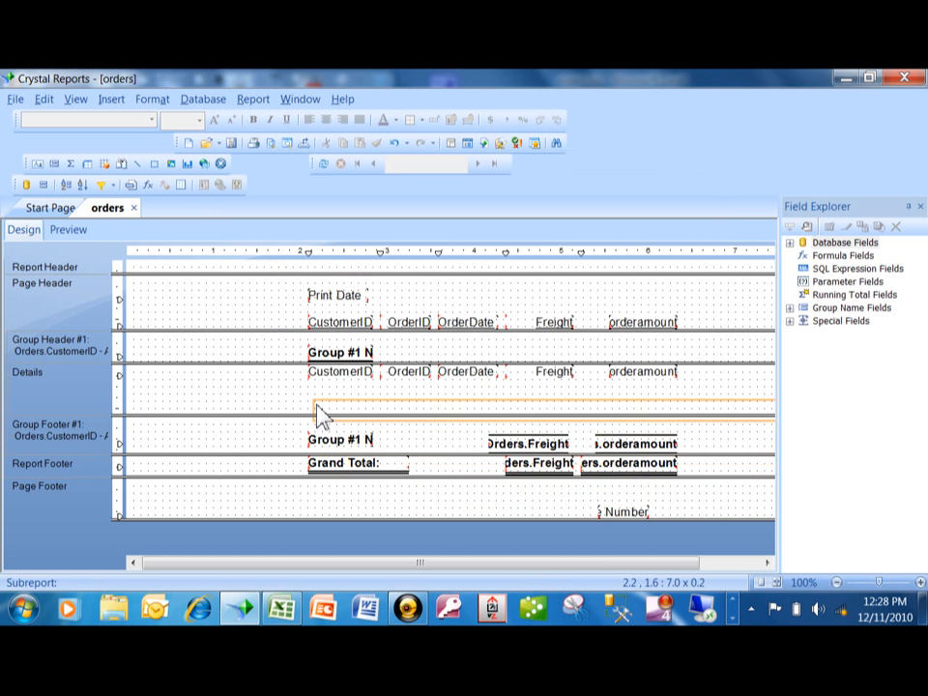
# Step: Drop the subreport into the Details section below the order fields and go to Preview
pyautogui.moveTo(324, 416); pyautogui.dragTo(324, 398)
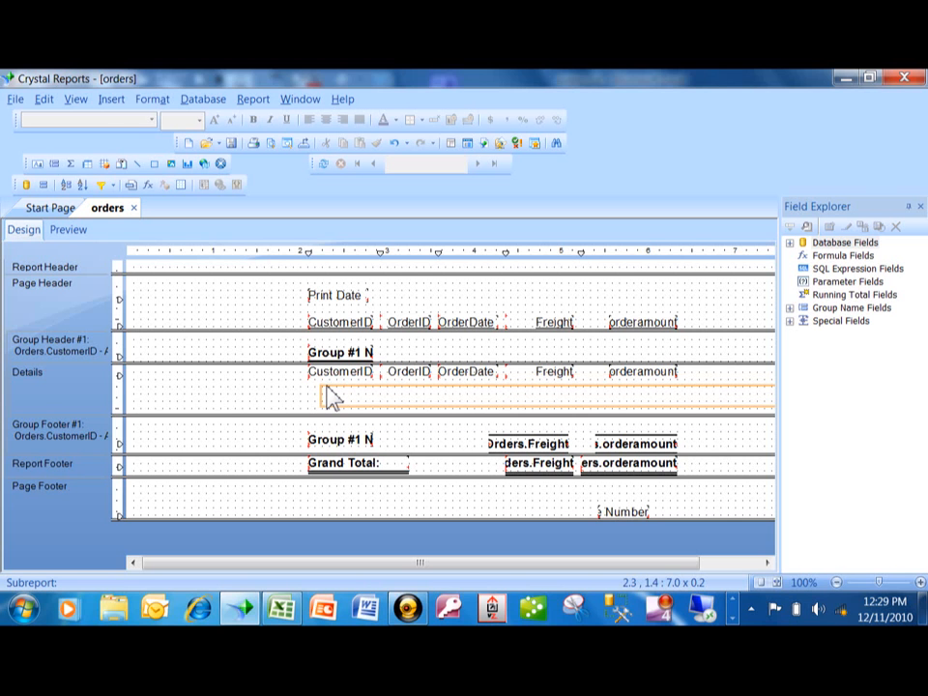
pyautogui.click(372, 399)
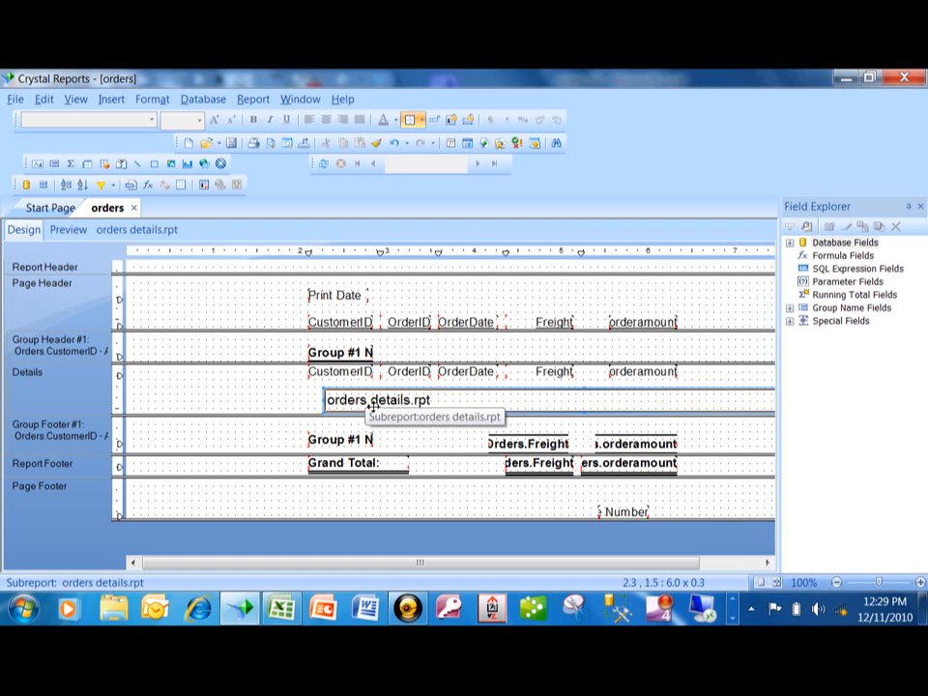
pyautogui.moveTo(363, 387)
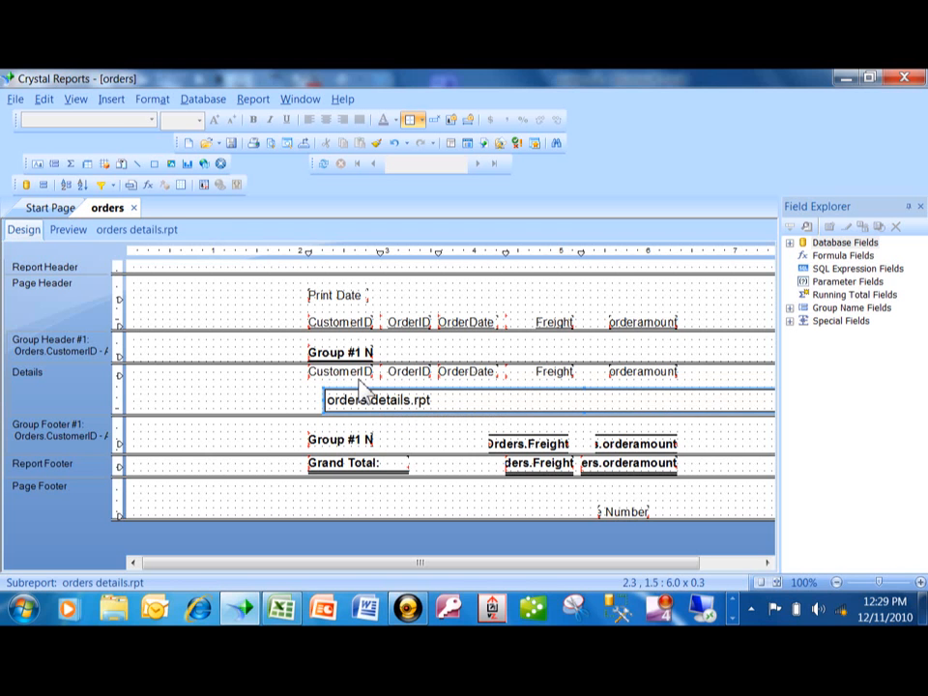
pyautogui.moveTo(175, 266)
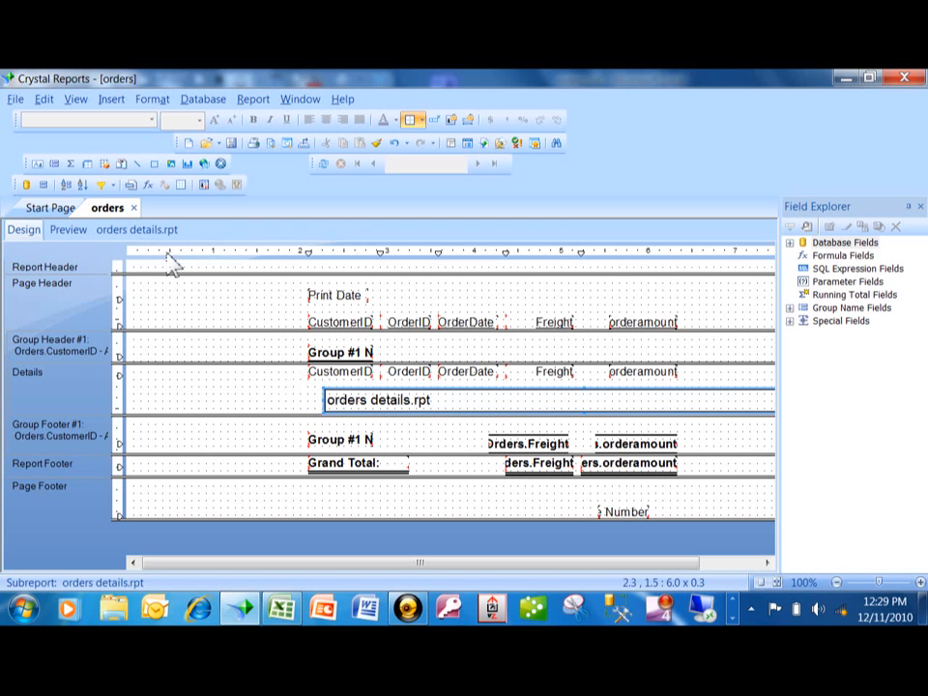
pyautogui.moveTo(174, 386)
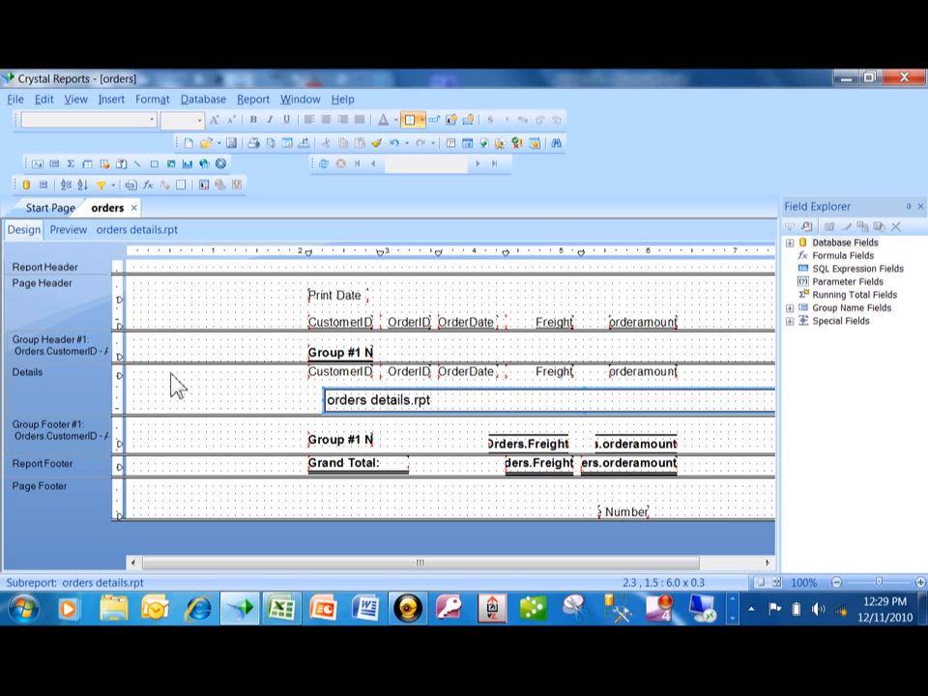
pyautogui.click(68, 229)
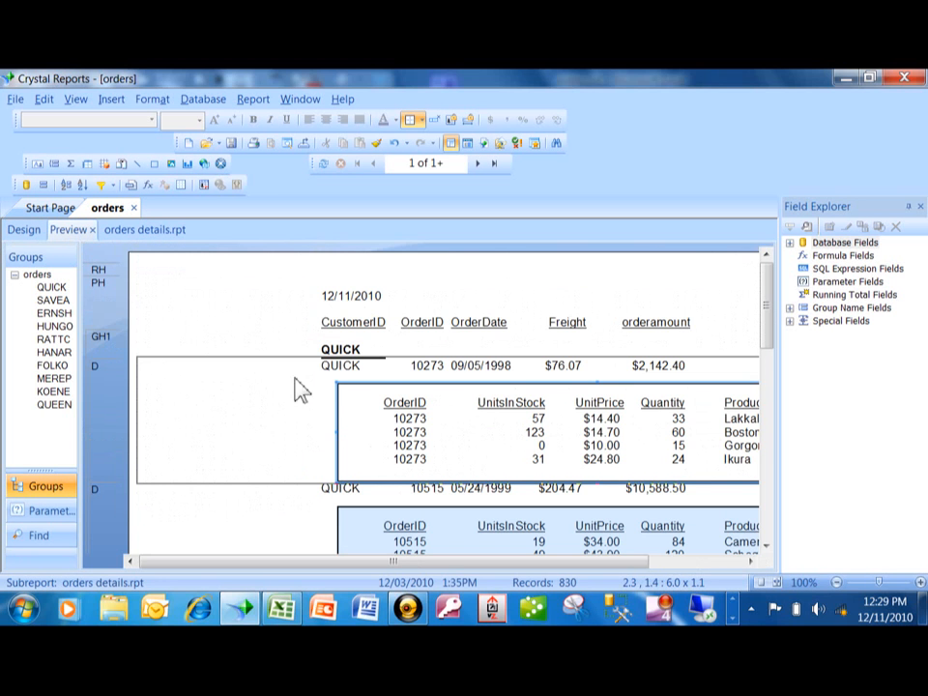
pyautogui.moveTo(435, 386)
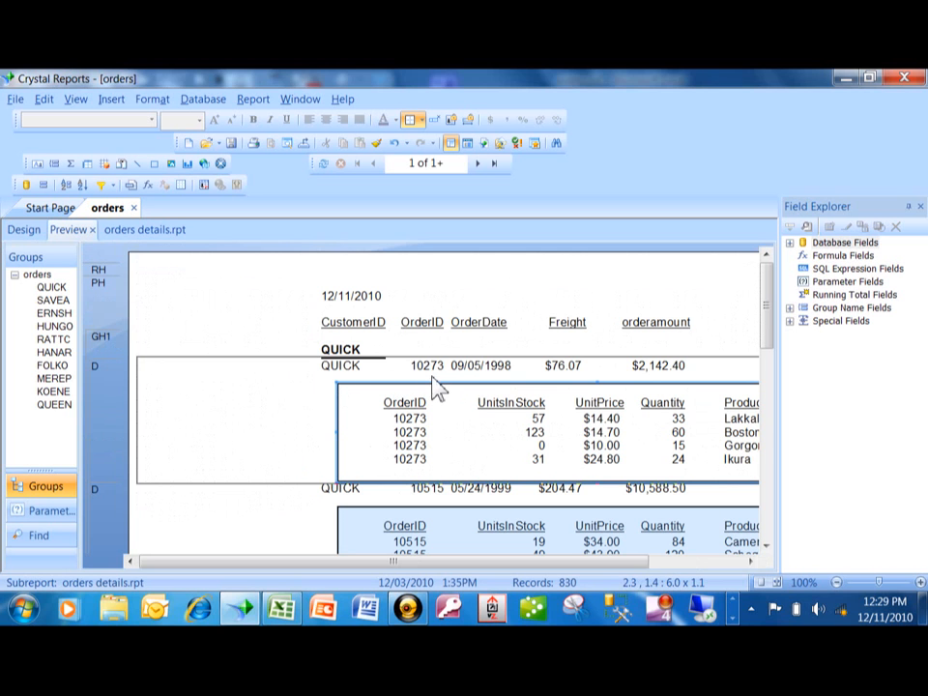
pyautogui.moveTo(426, 366)
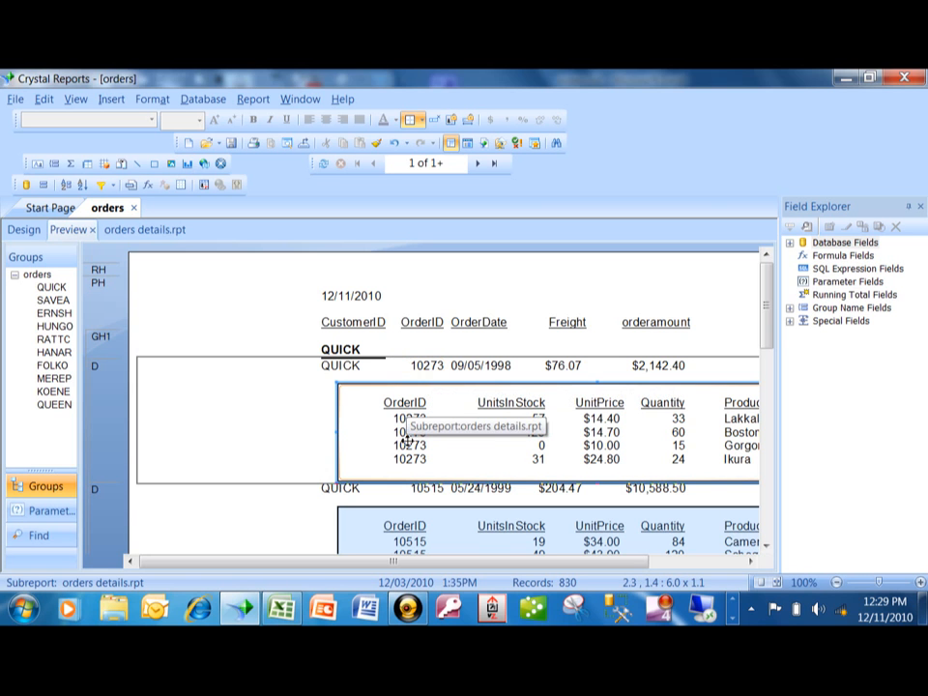
pyautogui.moveTo(416, 431)
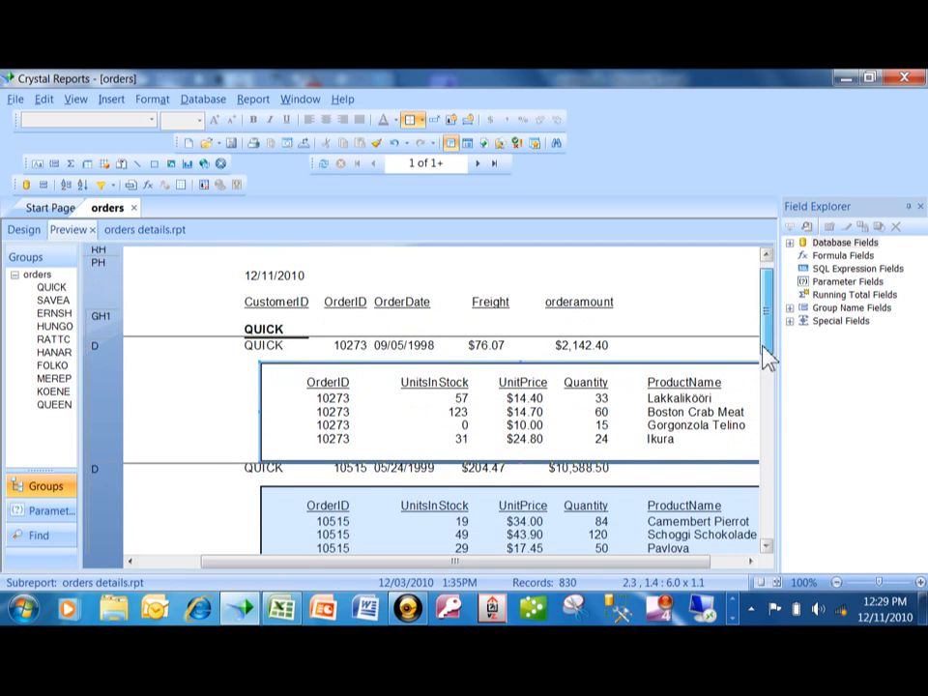
# Step: Scroll the preview to check QUICK orders like 10765 and 10962 show only their own line items
pyautogui.scroll(-3)
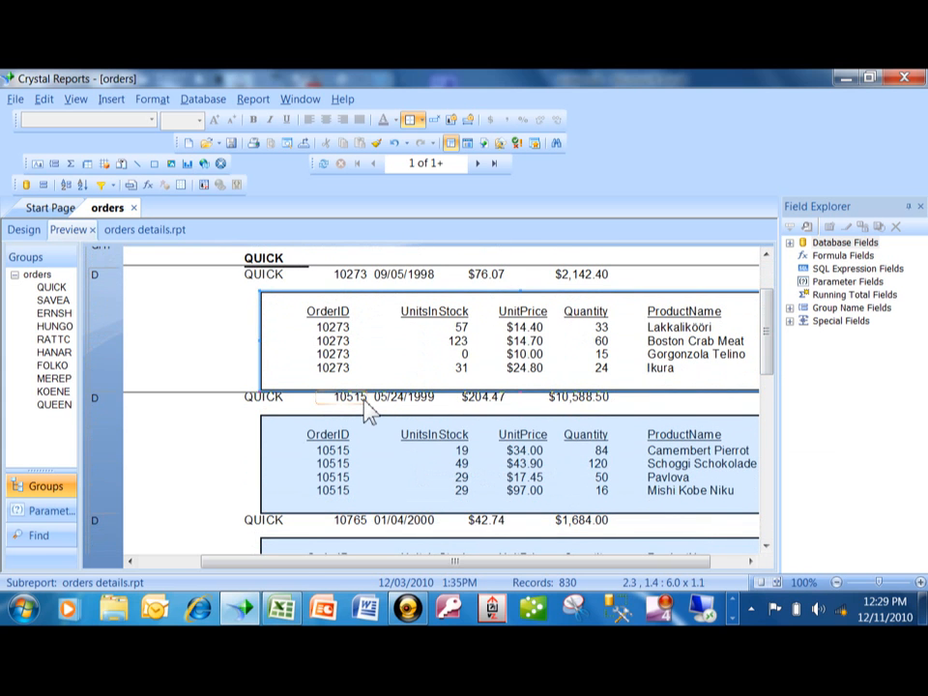
pyautogui.moveTo(356, 433)
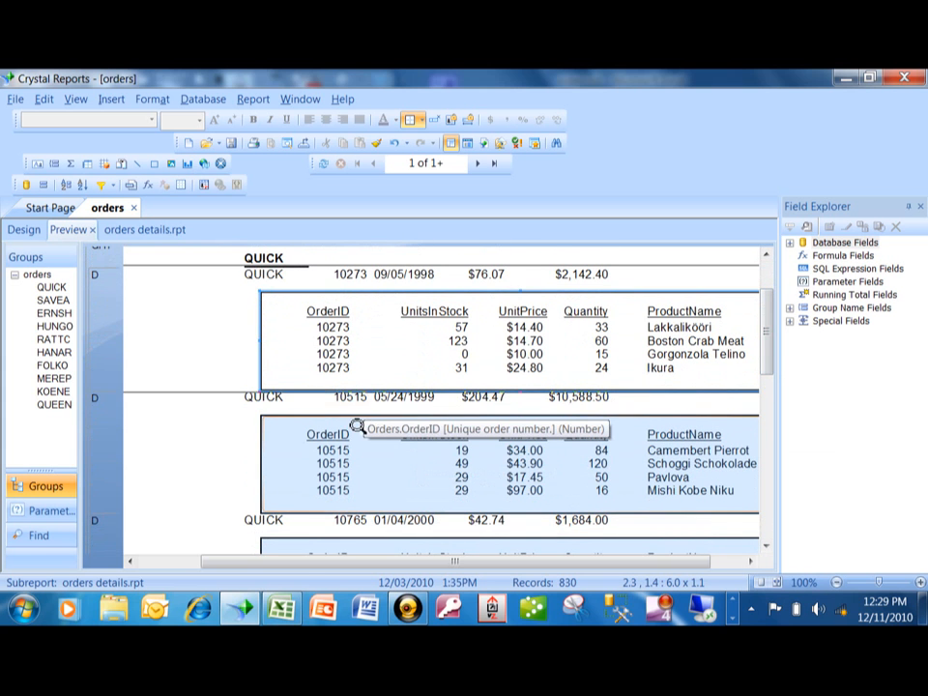
pyautogui.moveTo(798, 435)
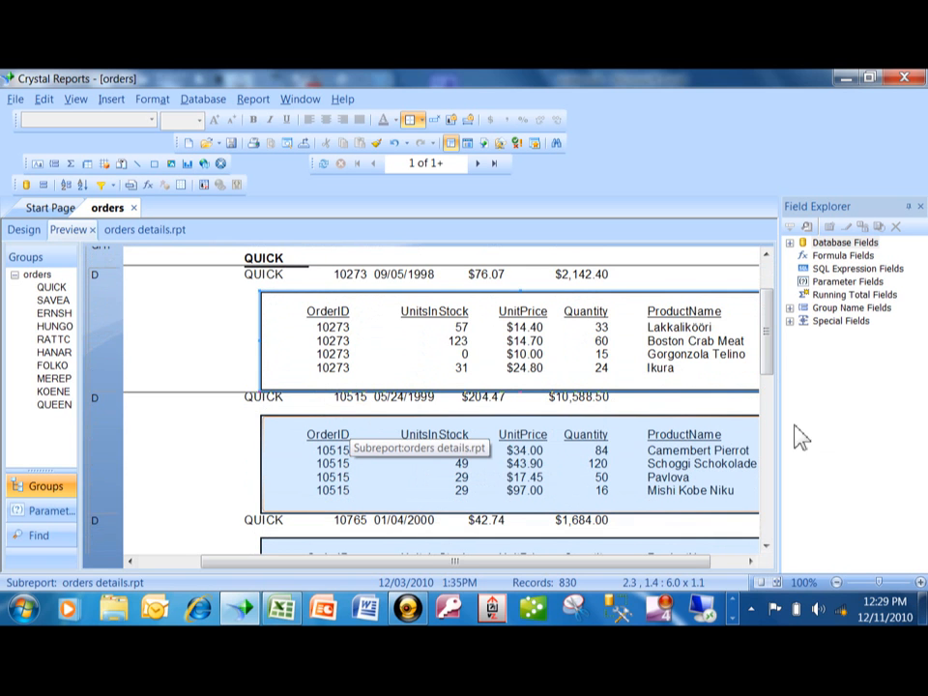
pyautogui.moveTo(769, 371)
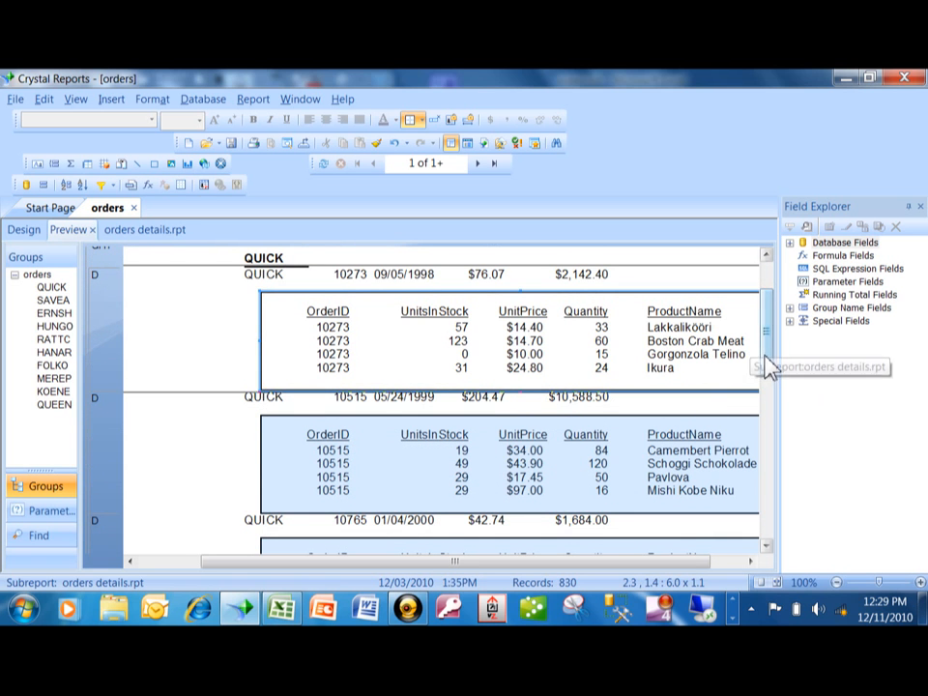
pyautogui.scroll(-3)
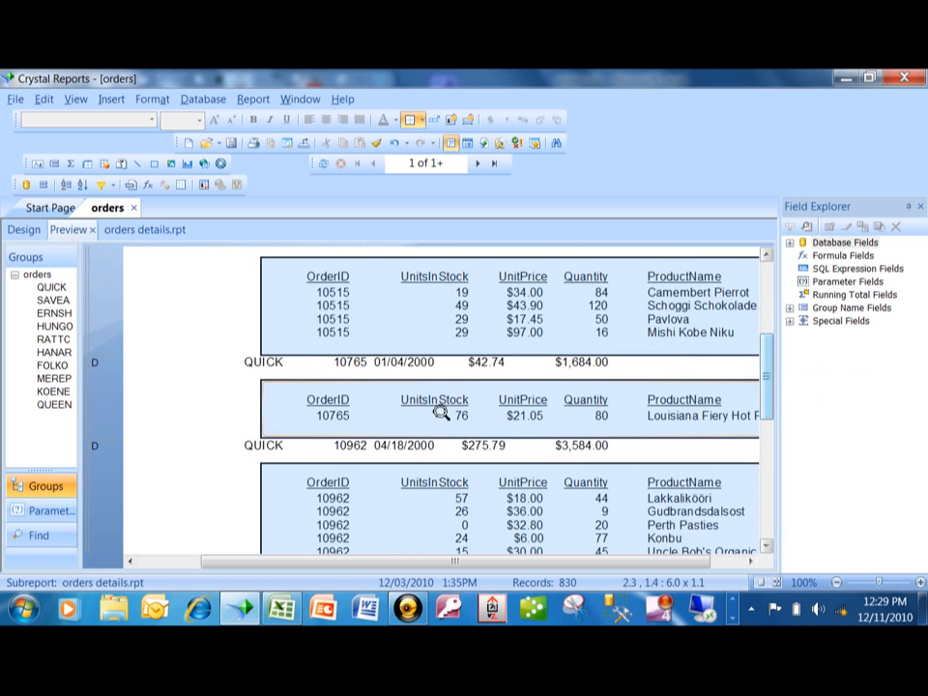
pyautogui.moveTo(345, 362)
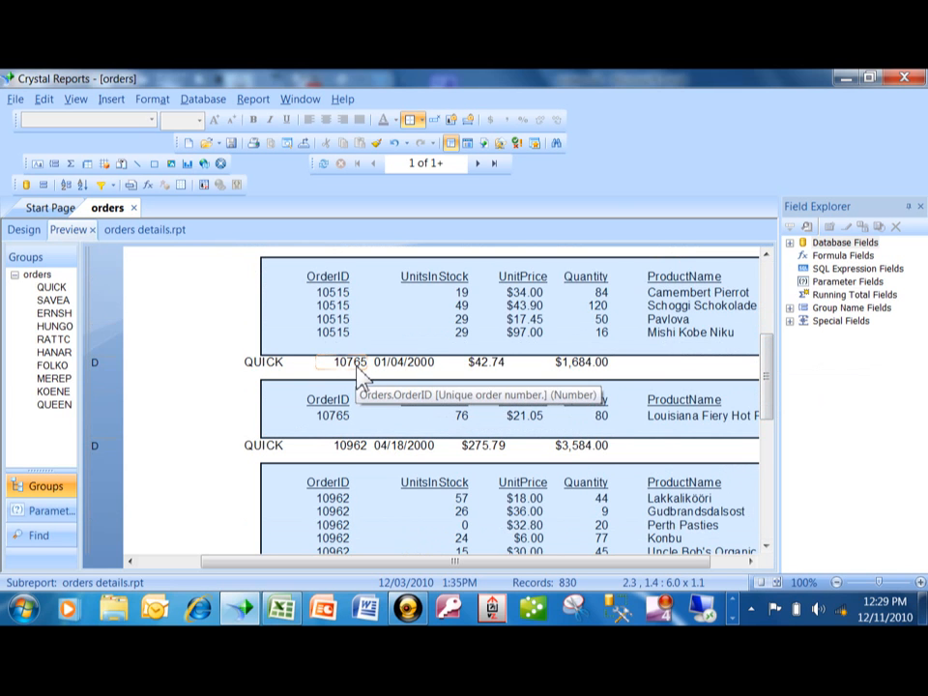
pyautogui.moveTo(343, 418)
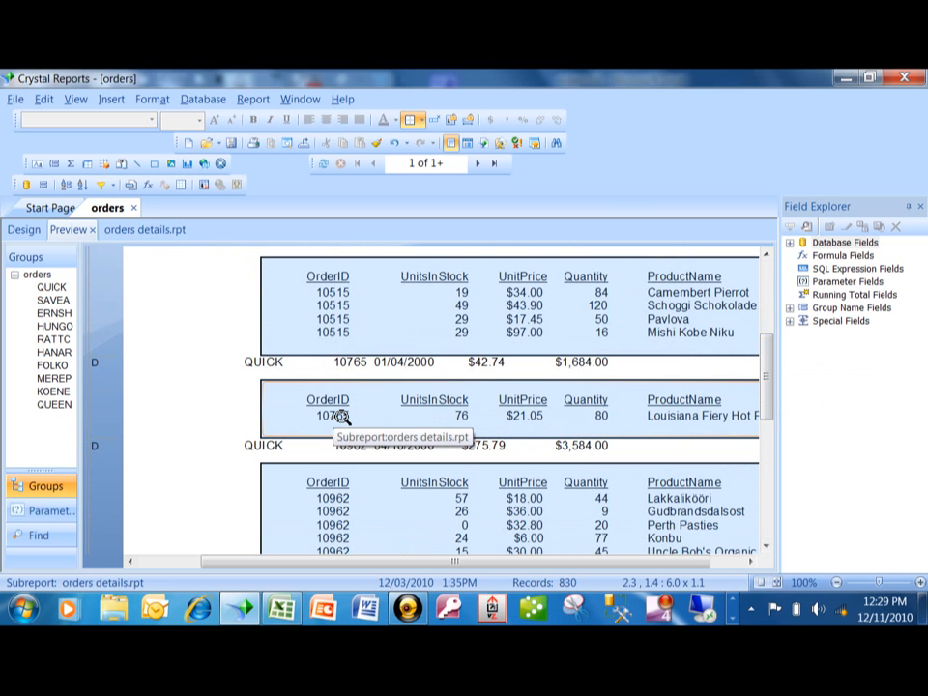
pyautogui.moveTo(539, 520)
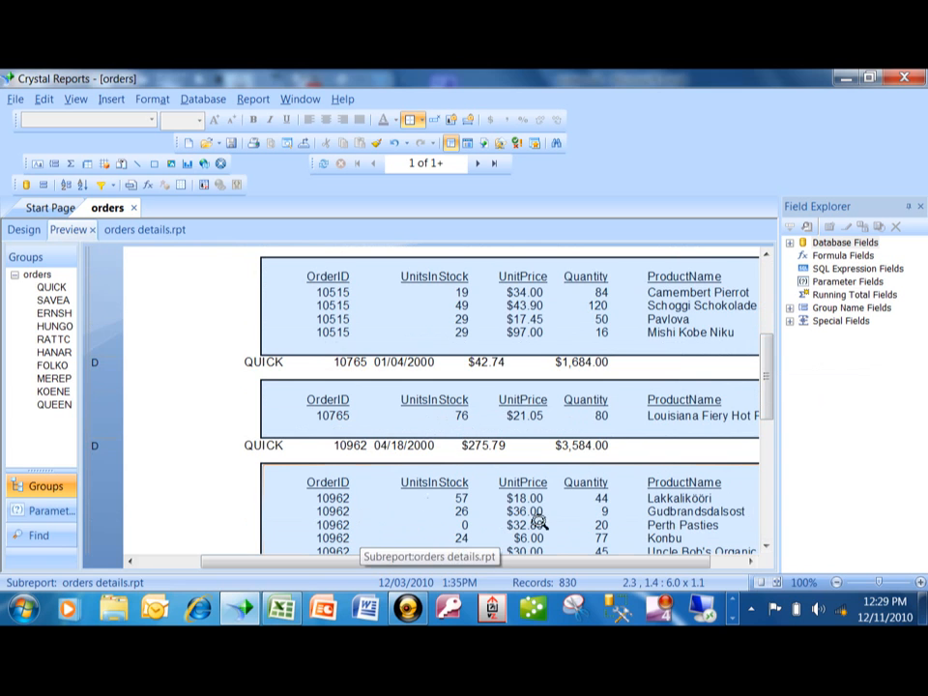
pyautogui.moveTo(812, 570)
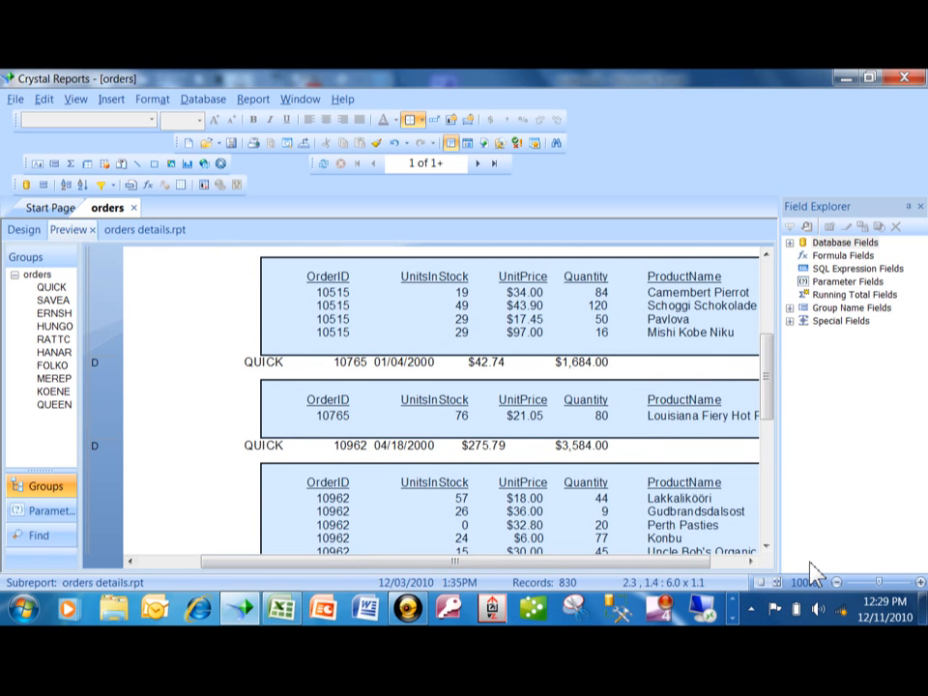
pyautogui.moveTo(807, 462)
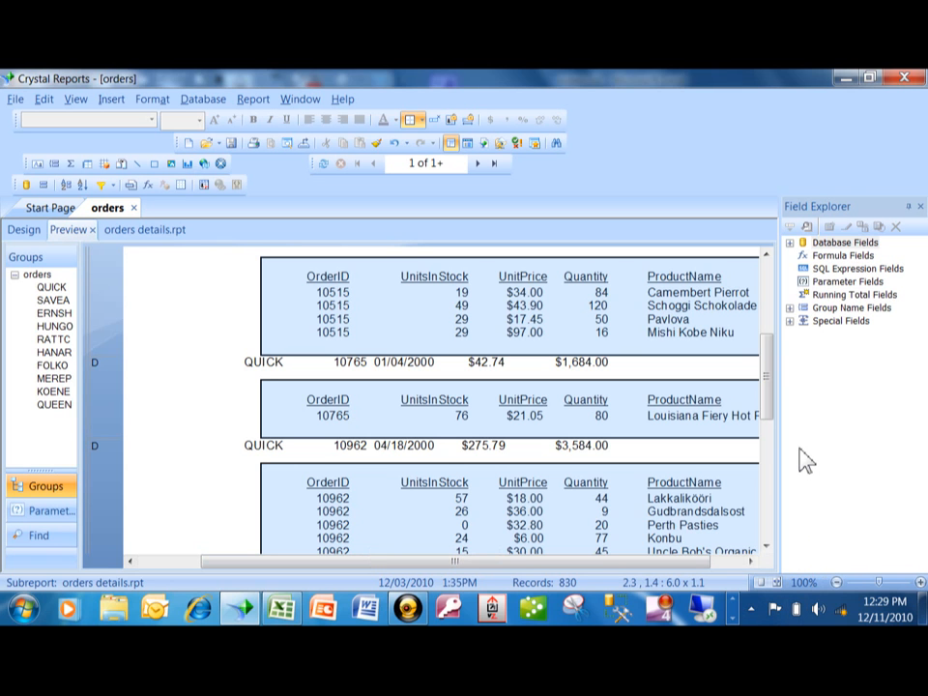
pyautogui.moveTo(494, 493)
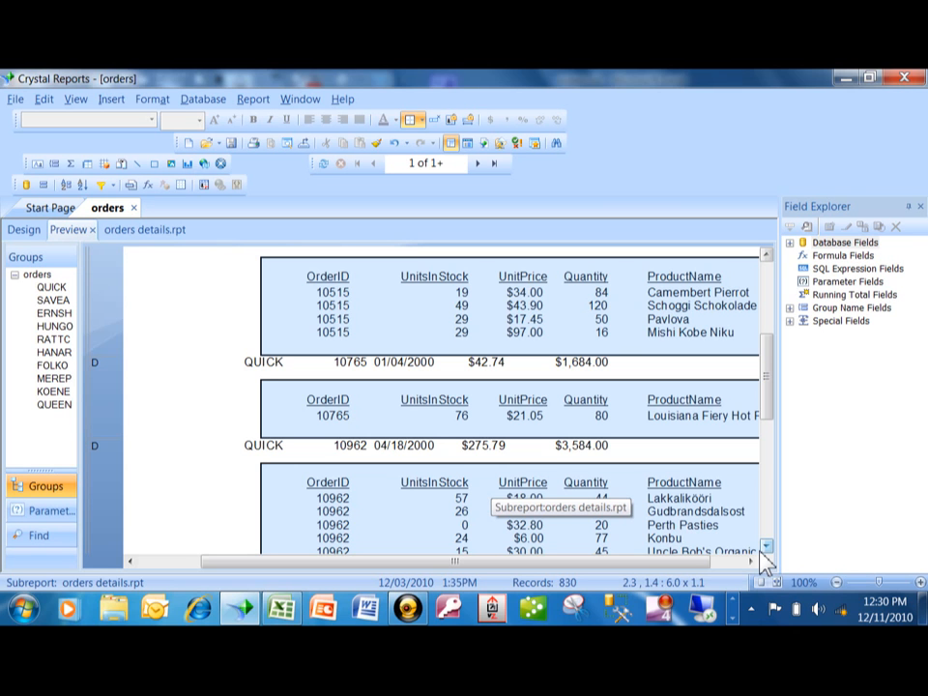
pyautogui.moveTo(532, 435)
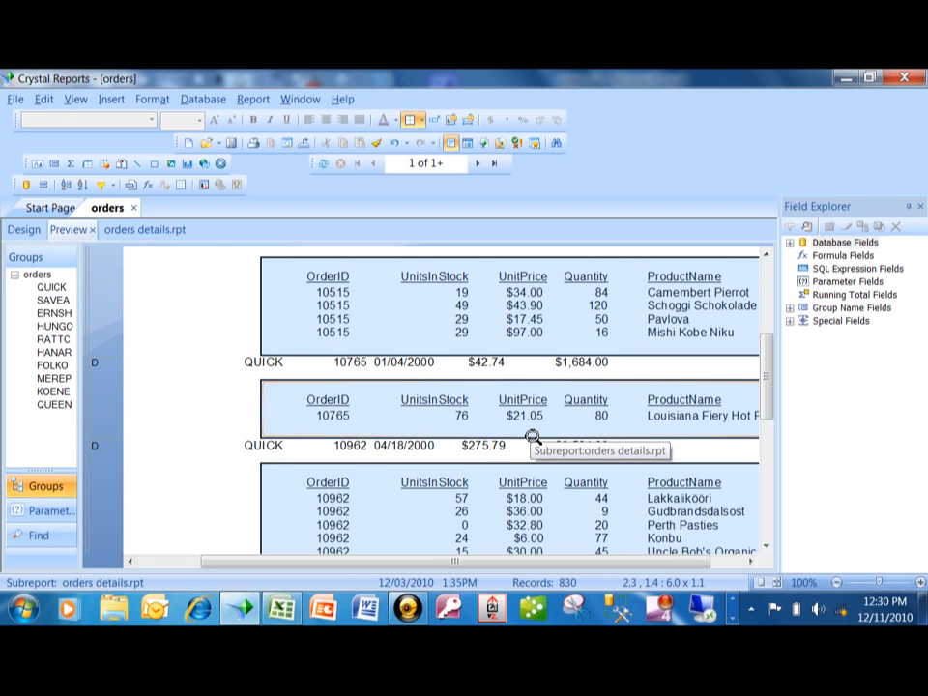
pyautogui.moveTo(360, 410)
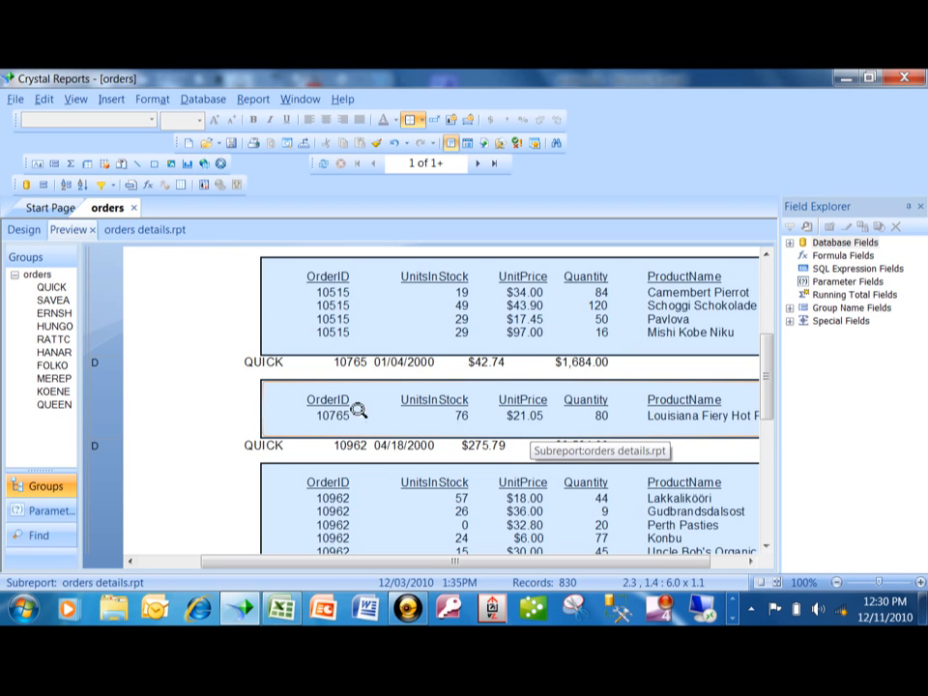